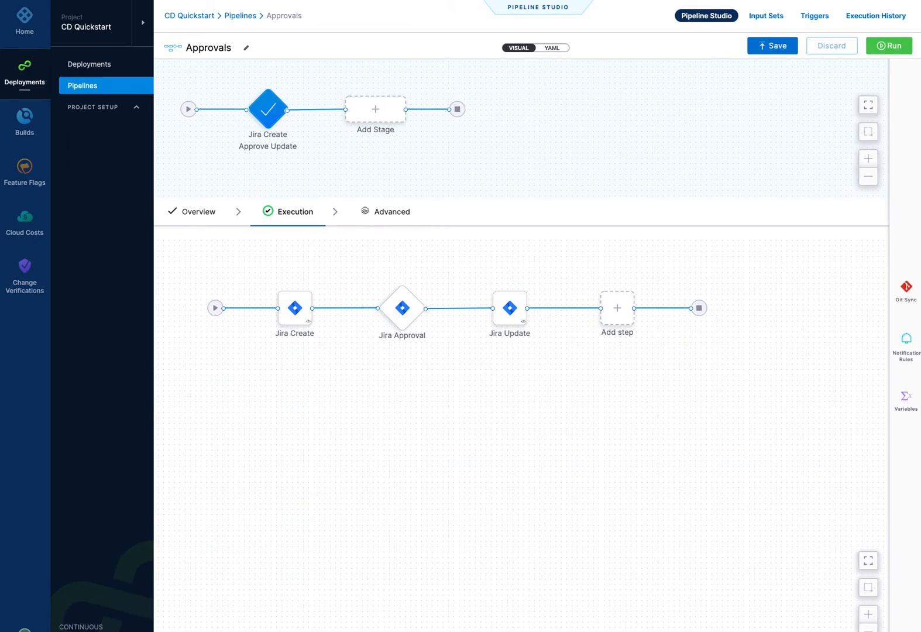
pyautogui.moveTo(358, 349)
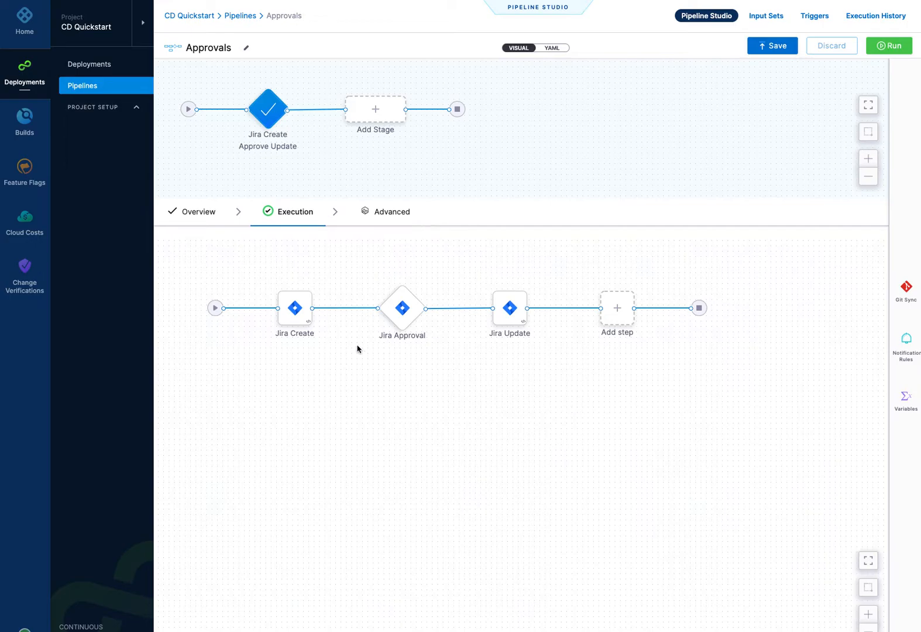
pyautogui.moveTo(565, 392)
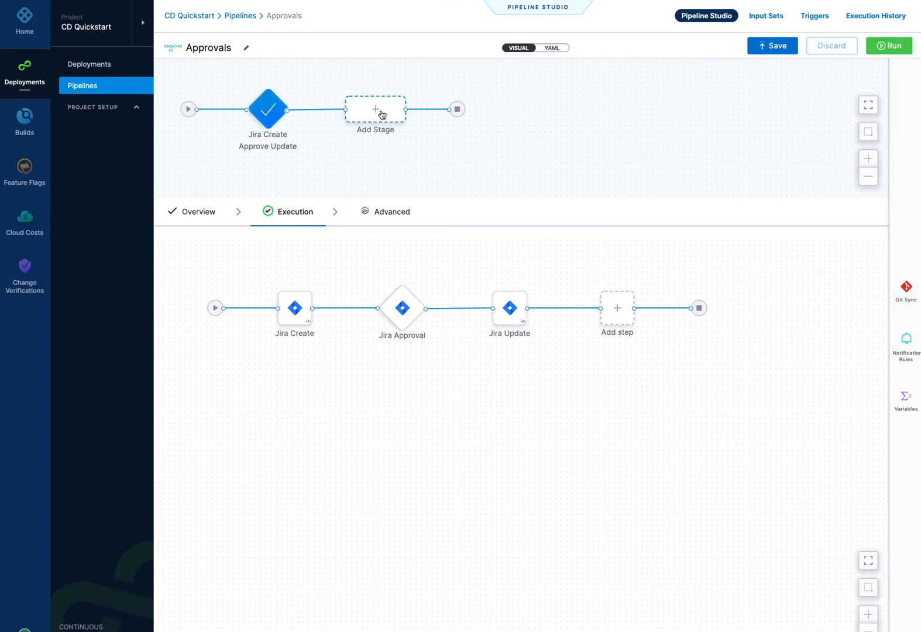
# Load the Jira Create Approve Update stage and review the Jira Create step's connector settings.
pyautogui.click(375, 109)
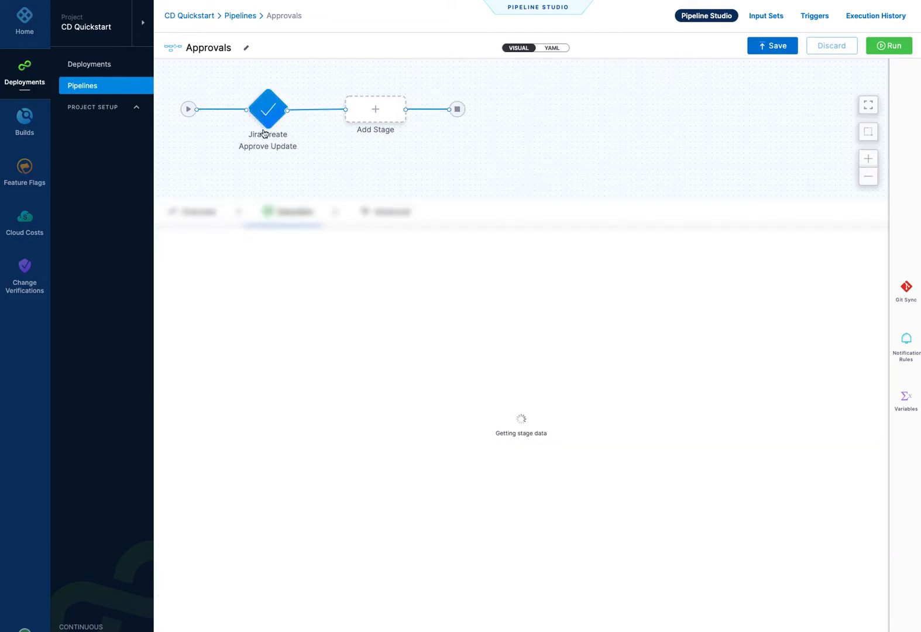
pyautogui.click(268, 108)
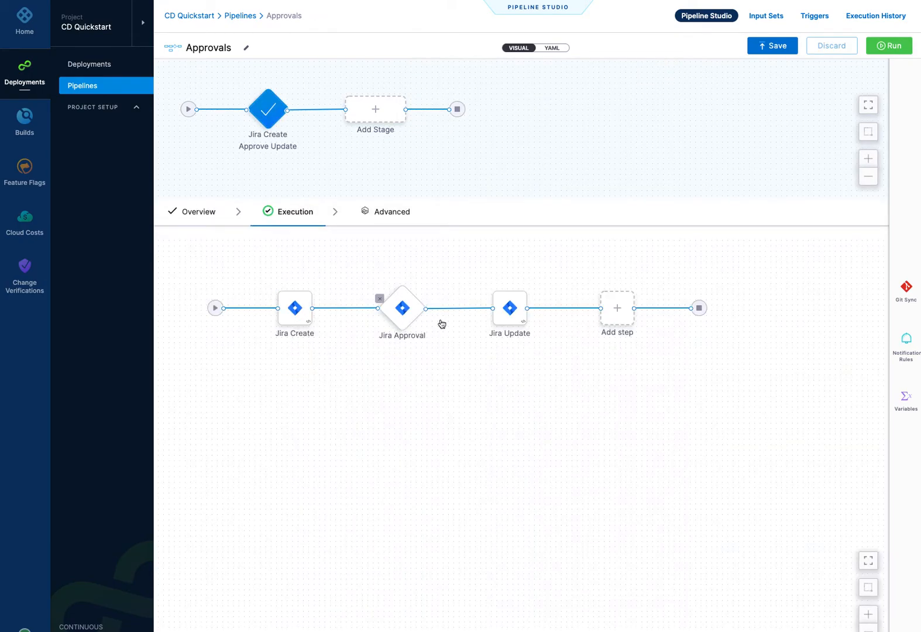
pyautogui.moveTo(330, 250)
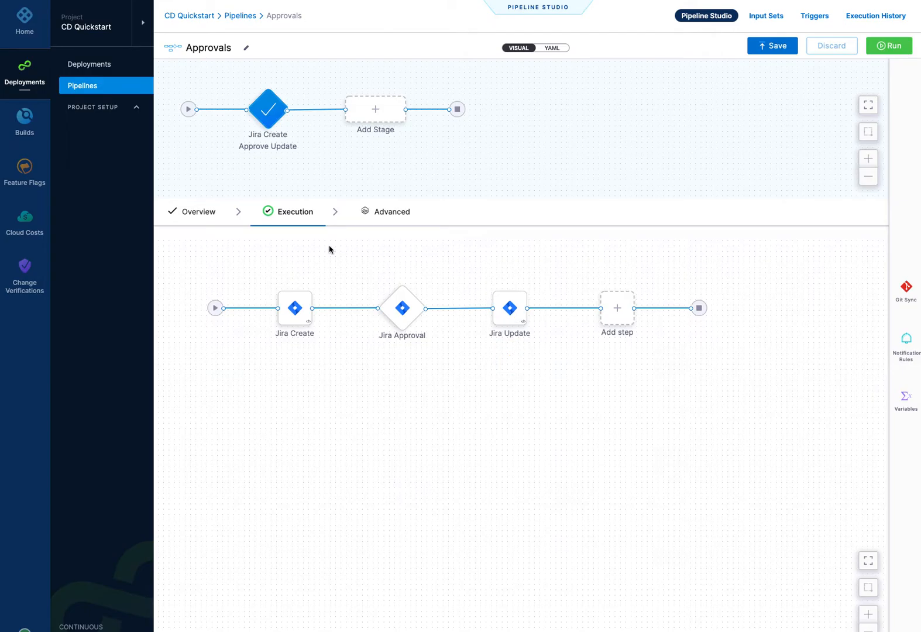
pyautogui.moveTo(200, 343)
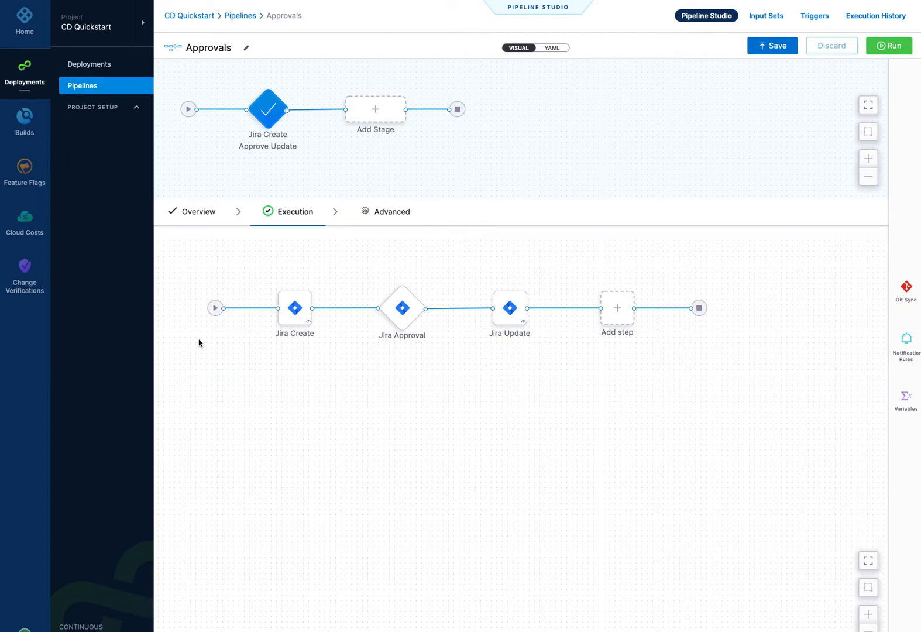
pyautogui.moveTo(421, 494)
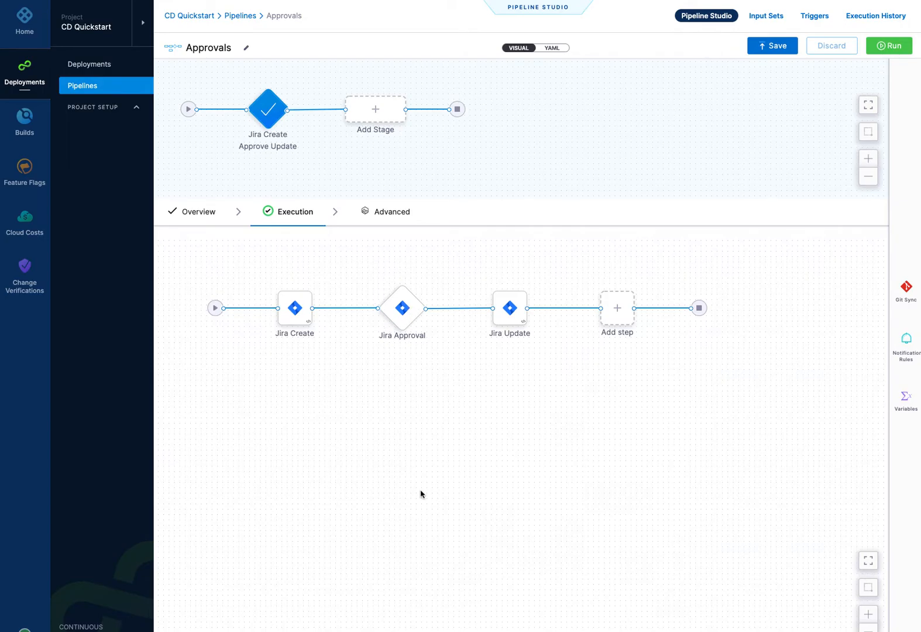
pyautogui.moveTo(299, 403)
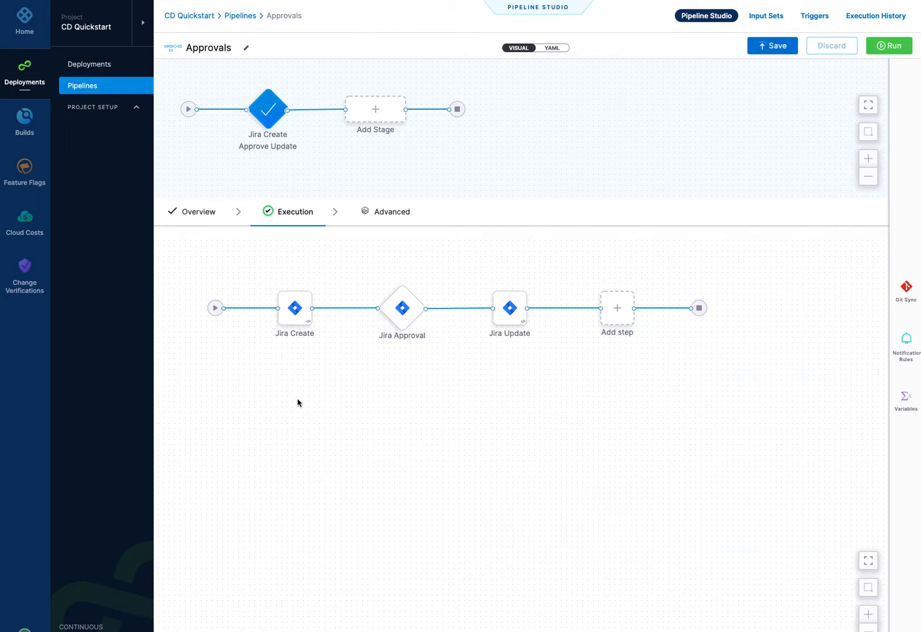
pyautogui.click(295, 307)
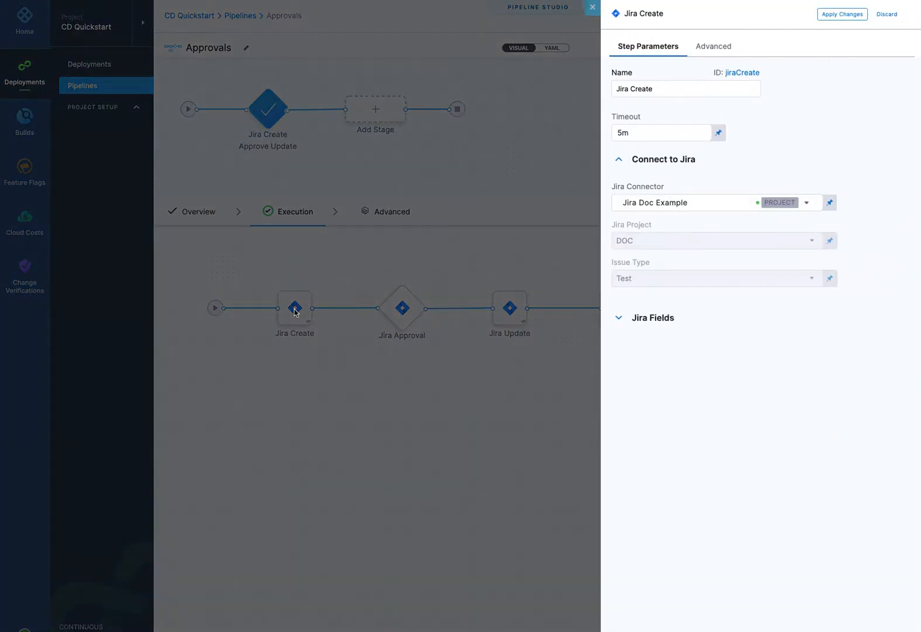
pyautogui.moveTo(815, 123)
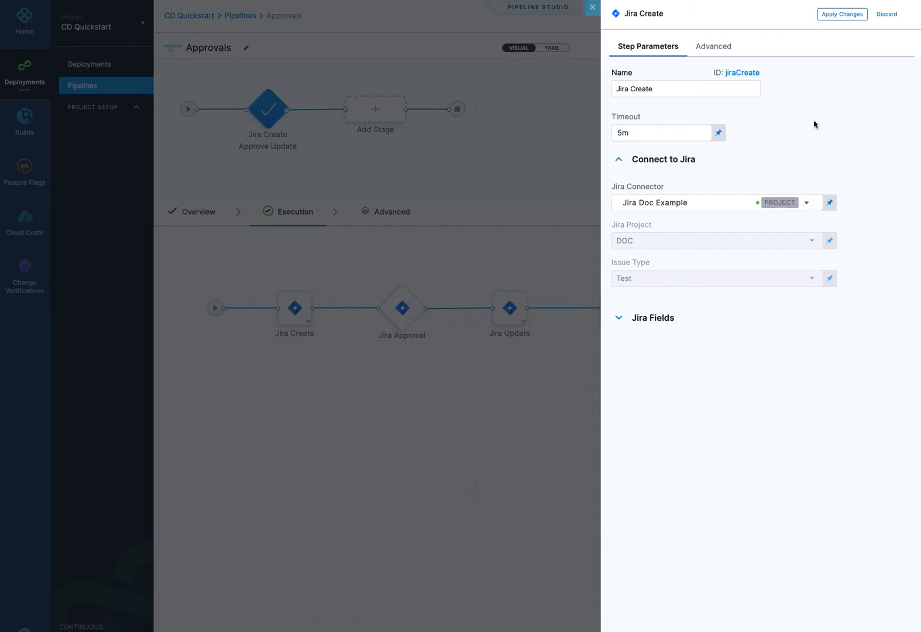
pyautogui.moveTo(645, 209)
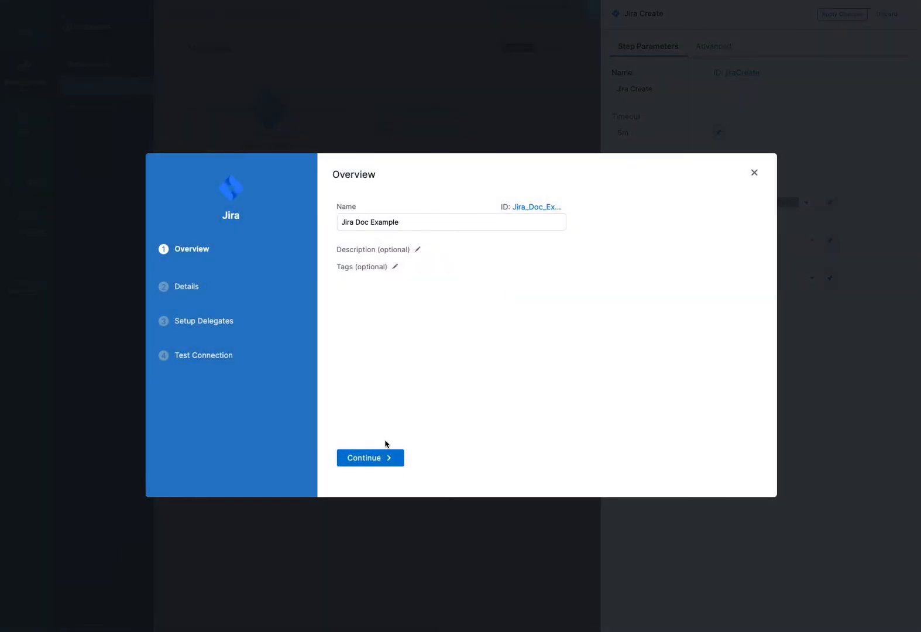
pyautogui.click(370, 457)
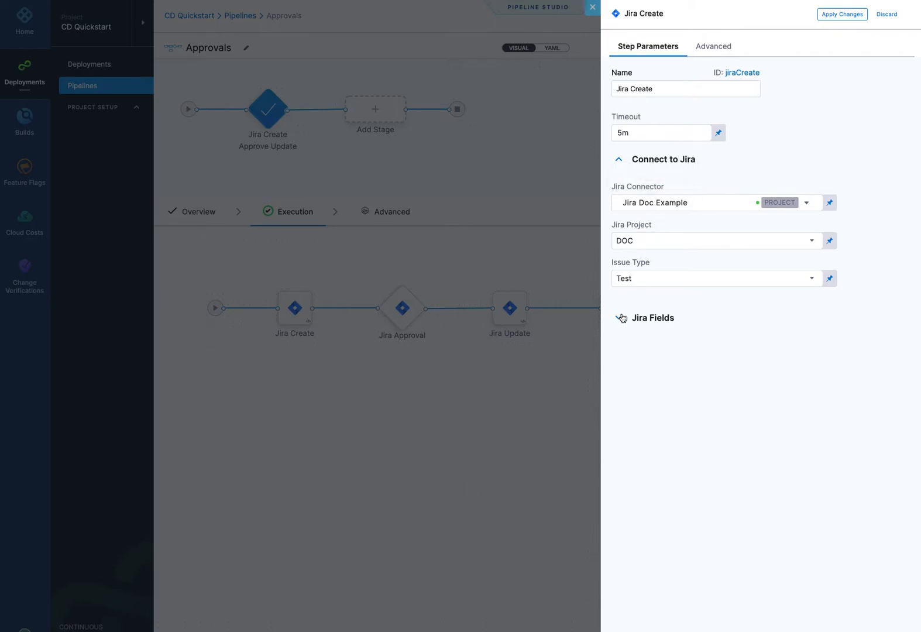
# Review the Jira Fields section without adding extra fields, then switch to the Jira Approval step's settings.
pyautogui.click(653, 318)
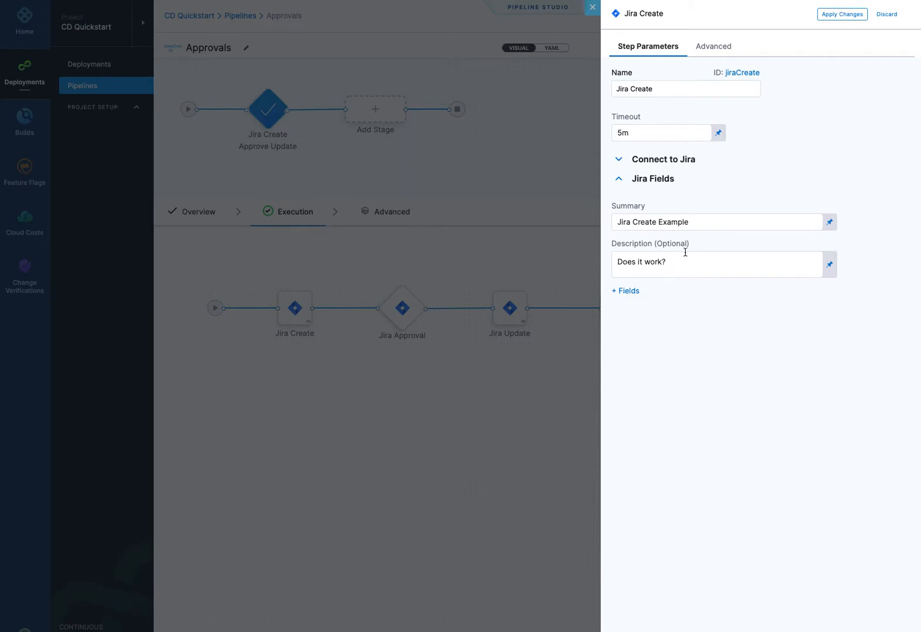
pyautogui.click(626, 291)
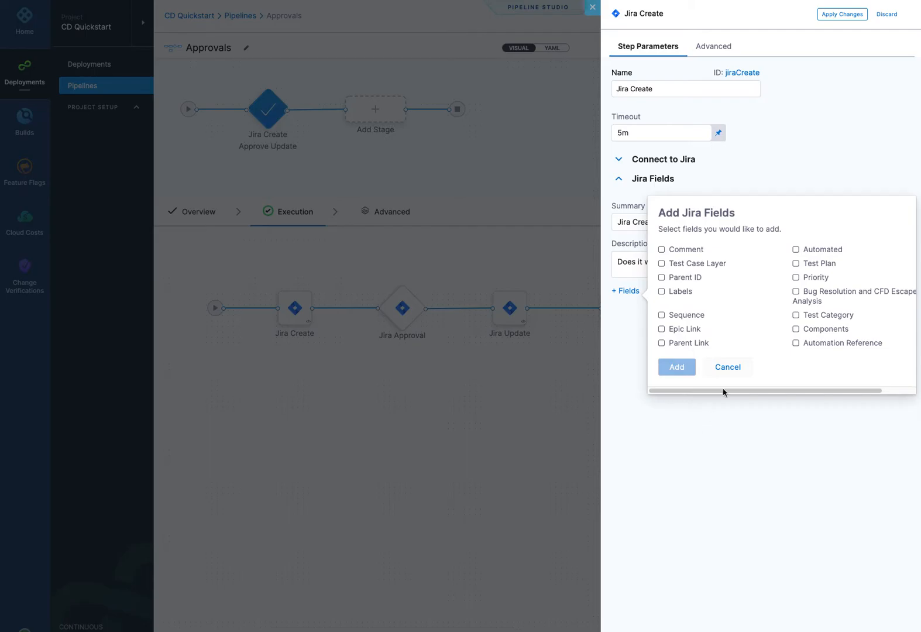
pyautogui.click(727, 367)
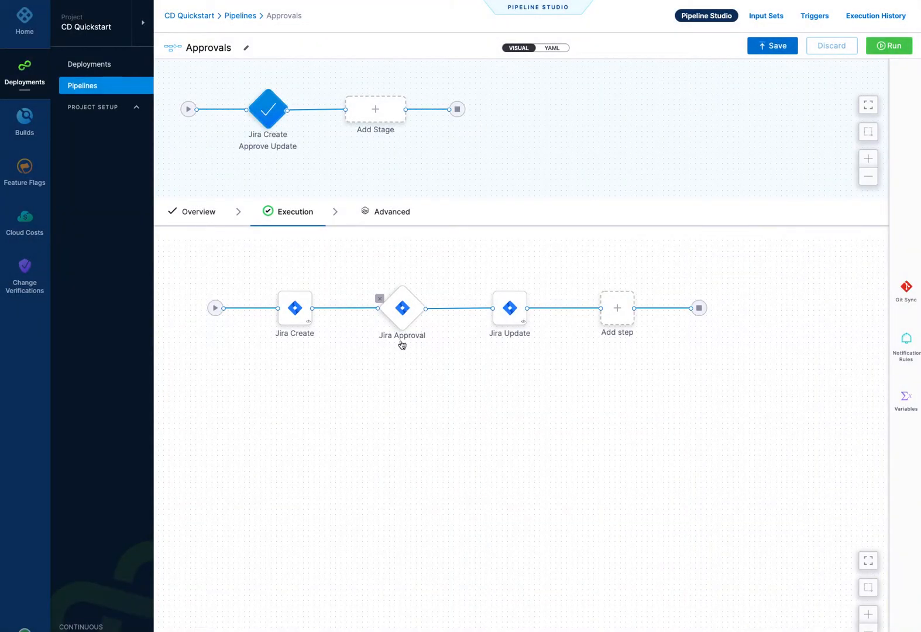
pyautogui.click(401, 307)
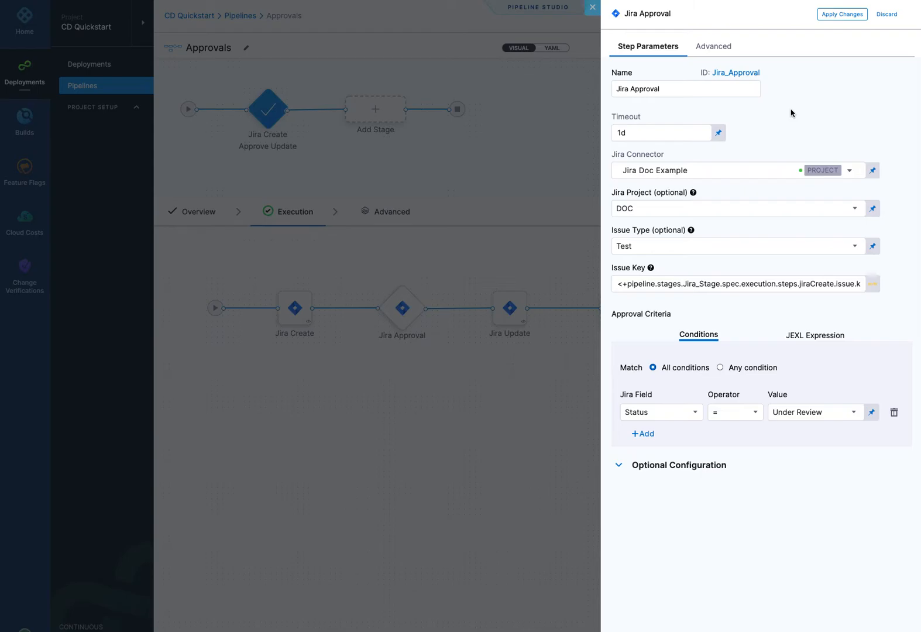
pyautogui.moveTo(669, 158)
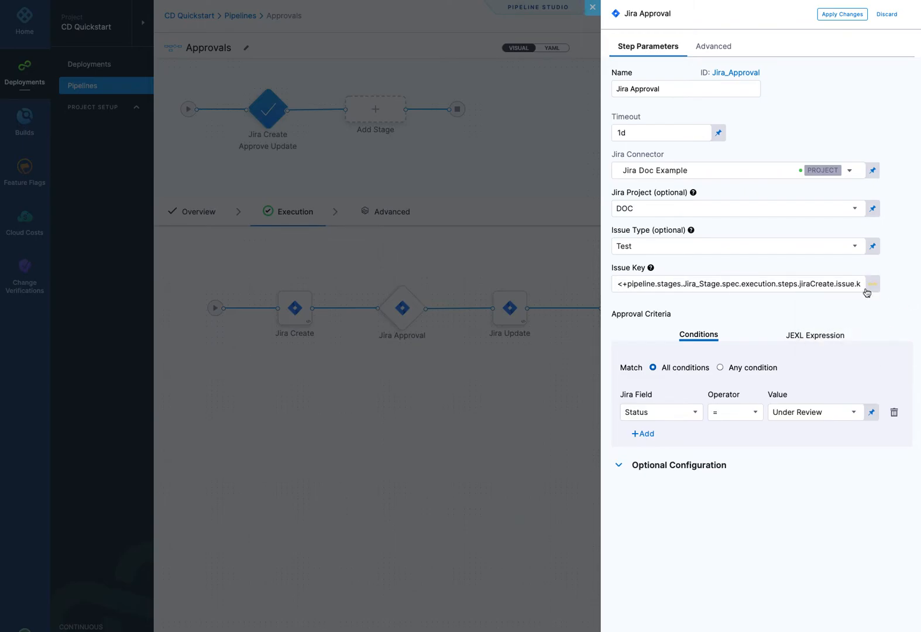
pyautogui.moveTo(333, 305)
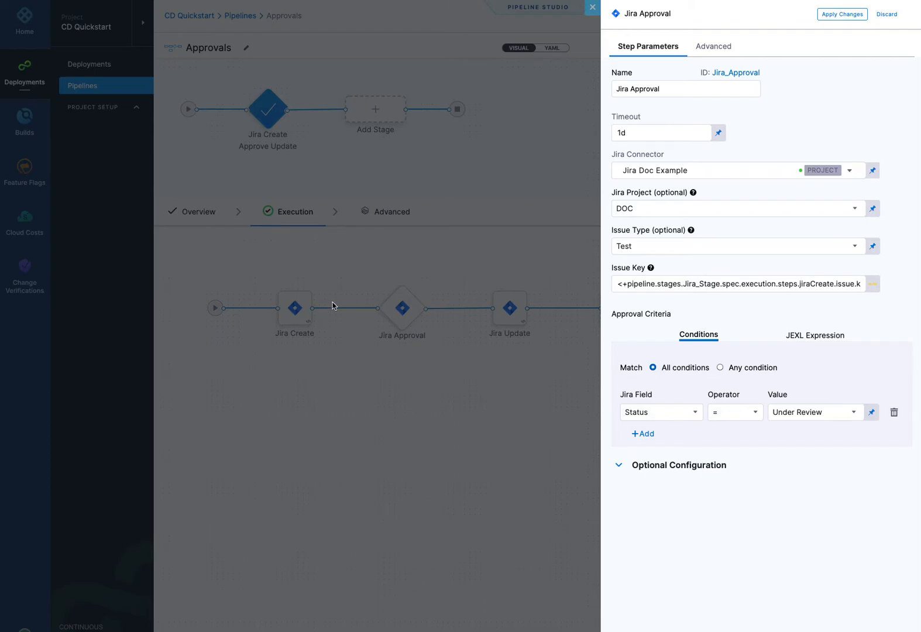
pyautogui.moveTo(298, 321)
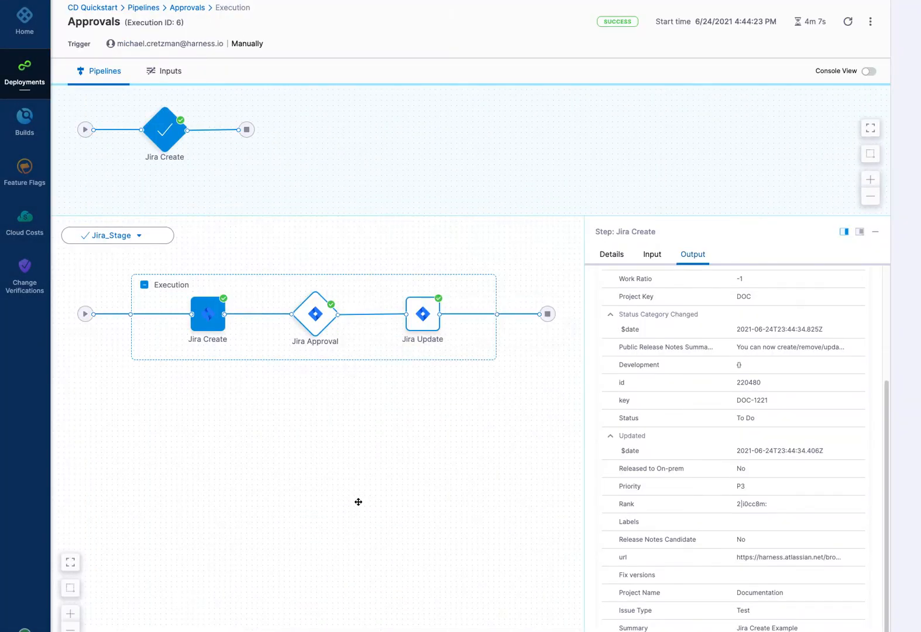
pyautogui.moveTo(207, 315)
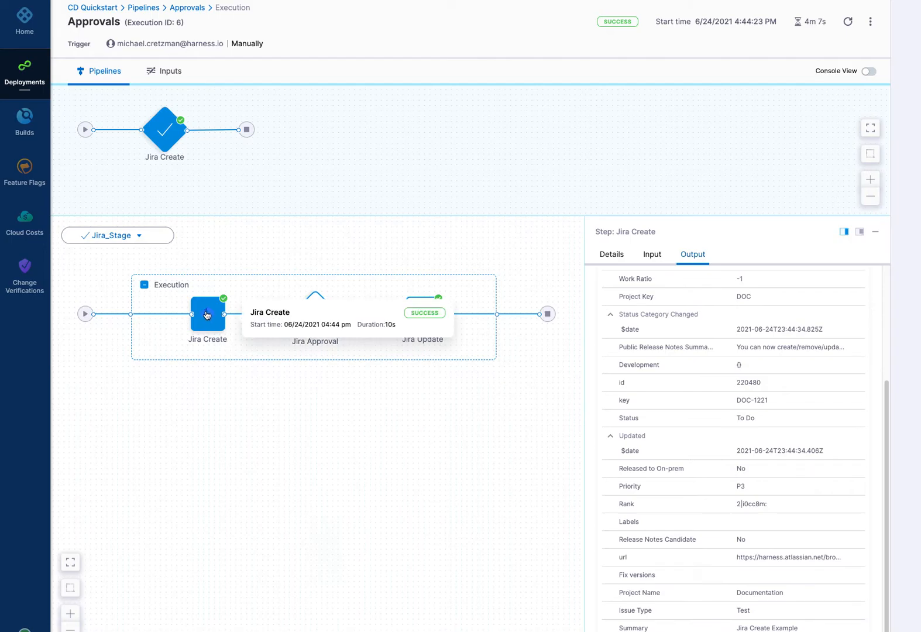
pyautogui.moveTo(230, 379)
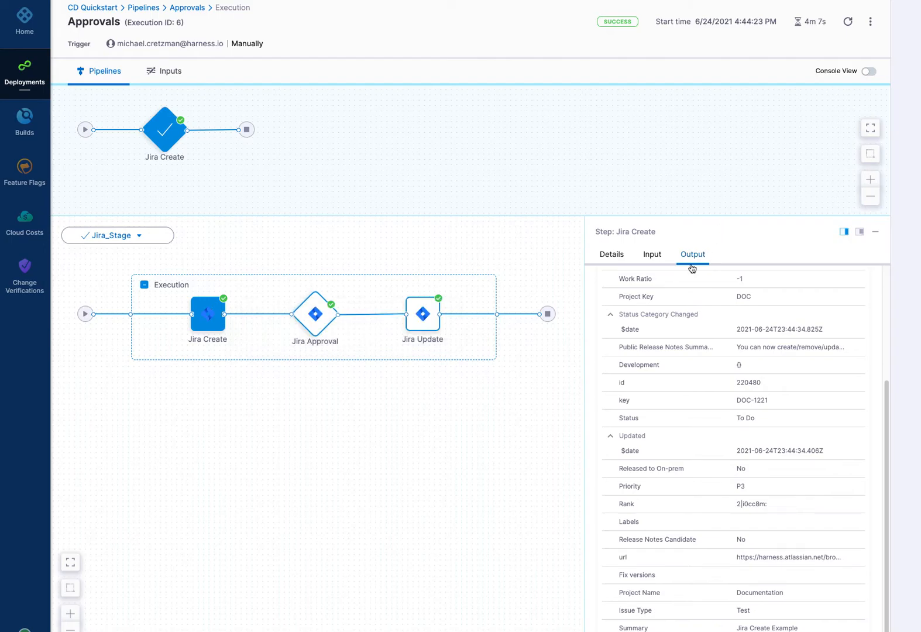
# Switch between Jira Create's Input and Output tabs showing created issue DOC-1221.
pyautogui.click(651, 254)
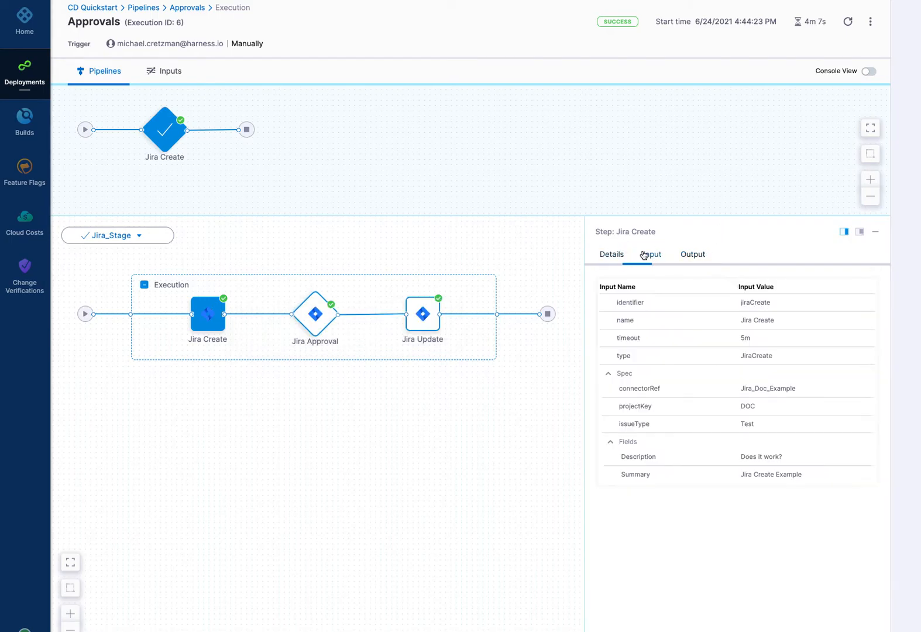
pyautogui.click(692, 254)
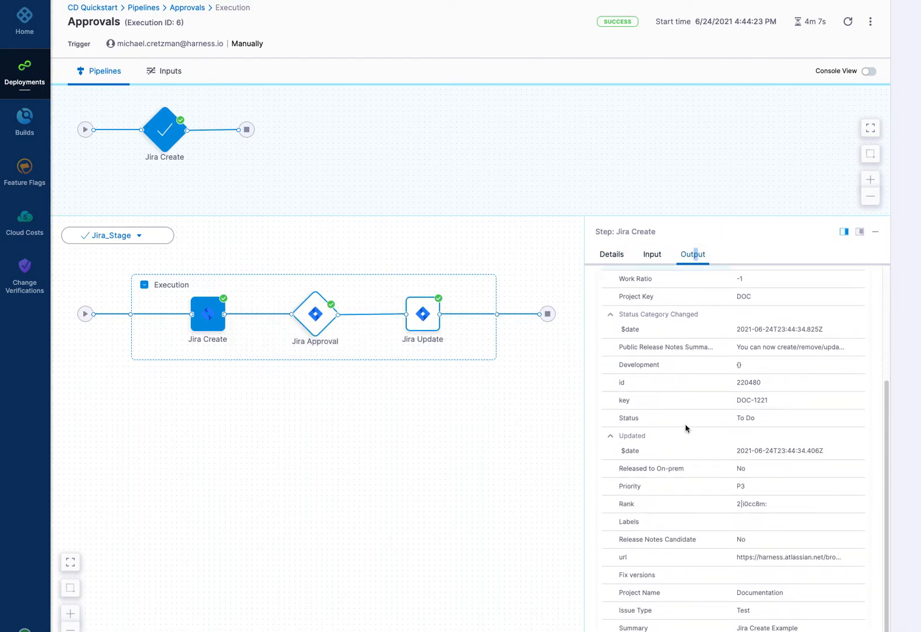
pyautogui.moveTo(721, 406)
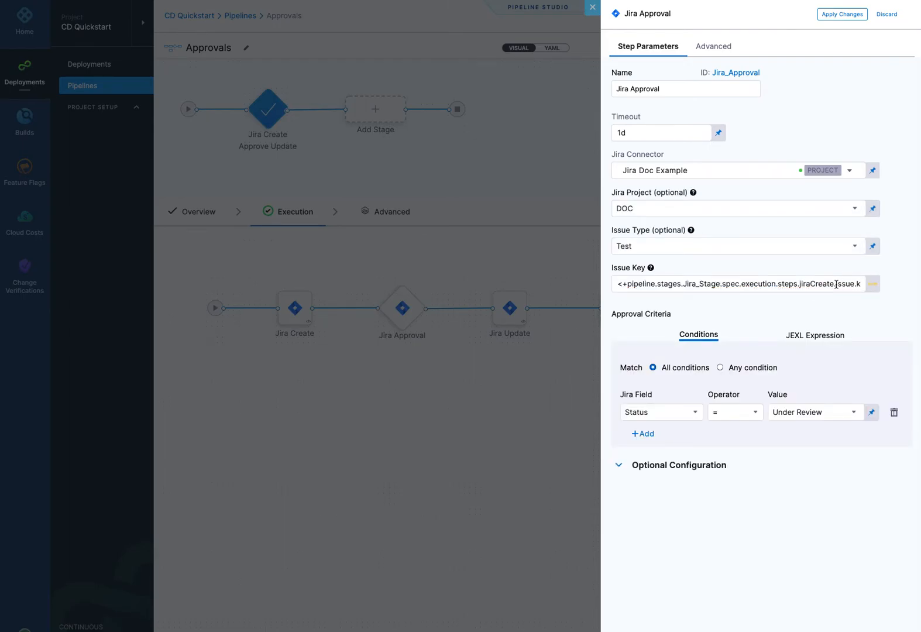
# Keep the Status = Under Review condition after previewing the JEXL option, and apply the step's changes.
pyautogui.click(745, 284)
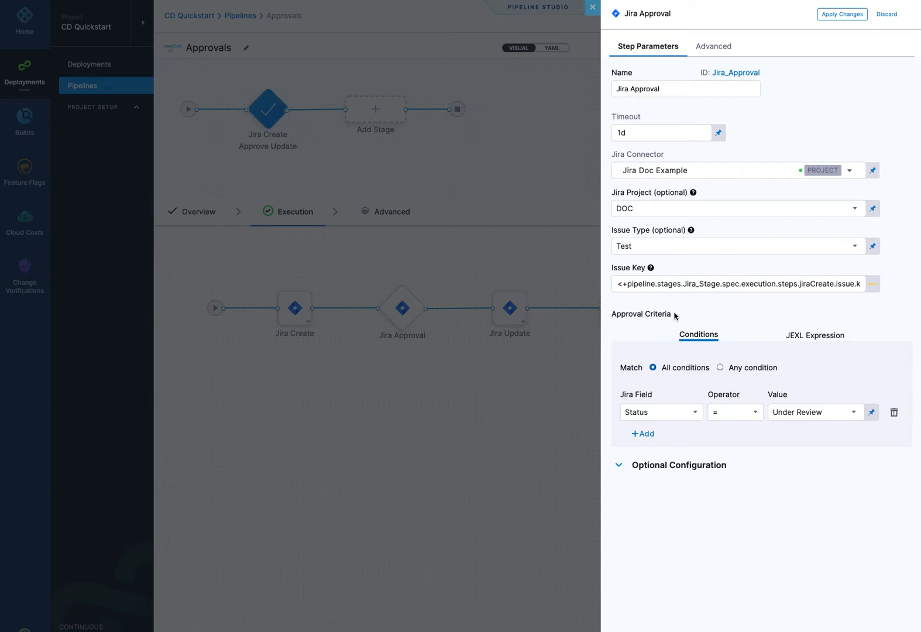
pyautogui.moveTo(704, 315)
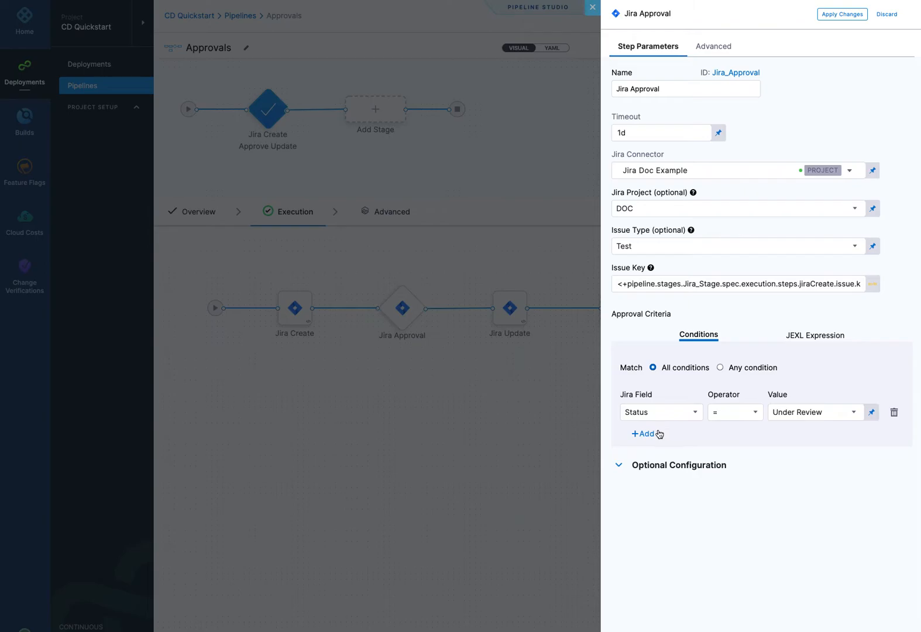
pyautogui.moveTo(825, 427)
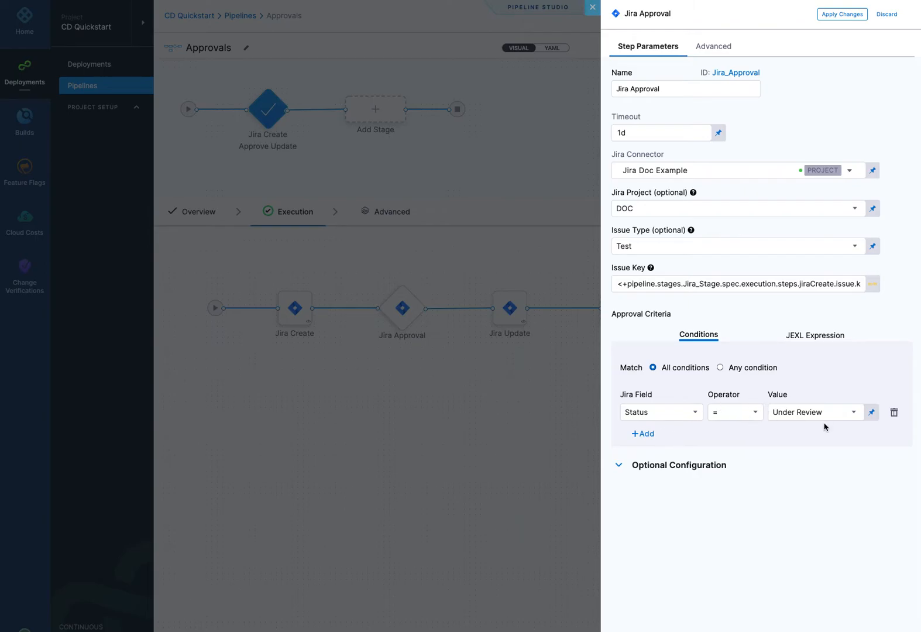
pyautogui.moveTo(784, 427)
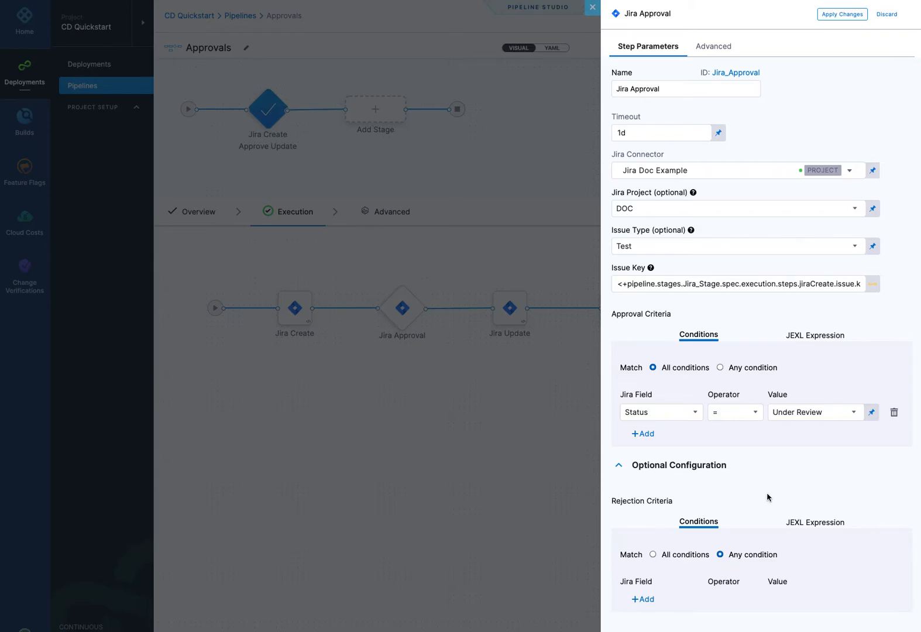
pyautogui.click(815, 335)
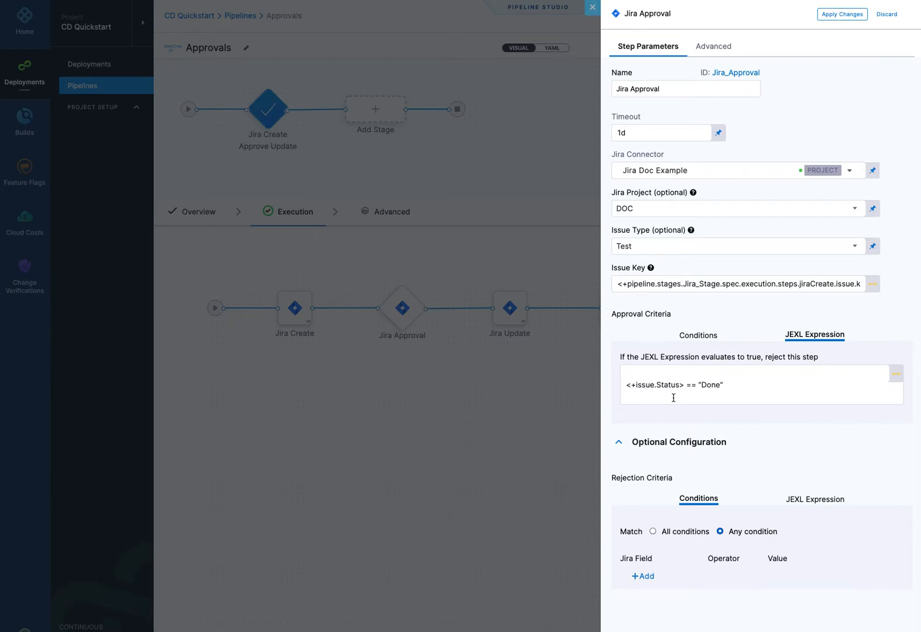
pyautogui.moveTo(707, 335)
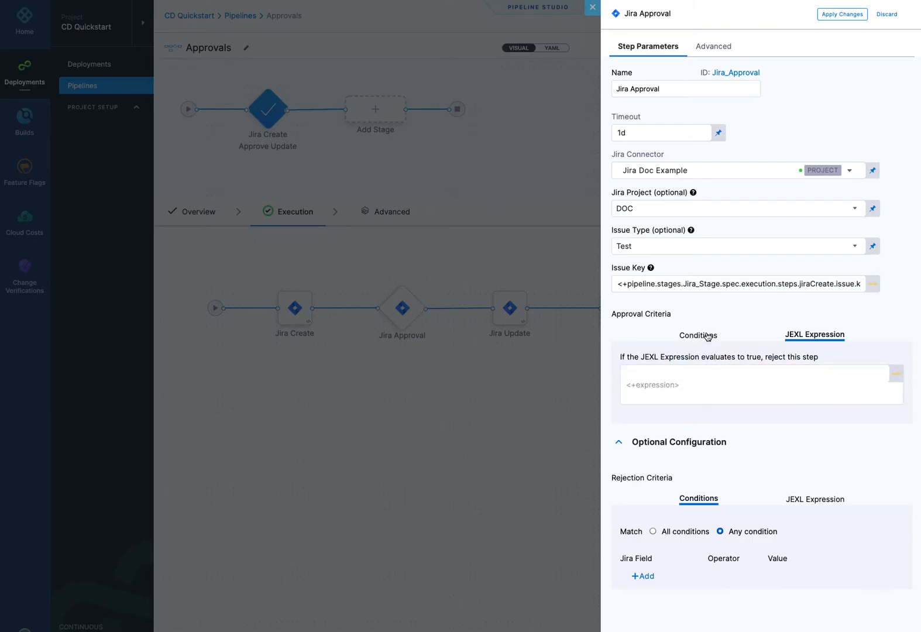
pyautogui.click(698, 335)
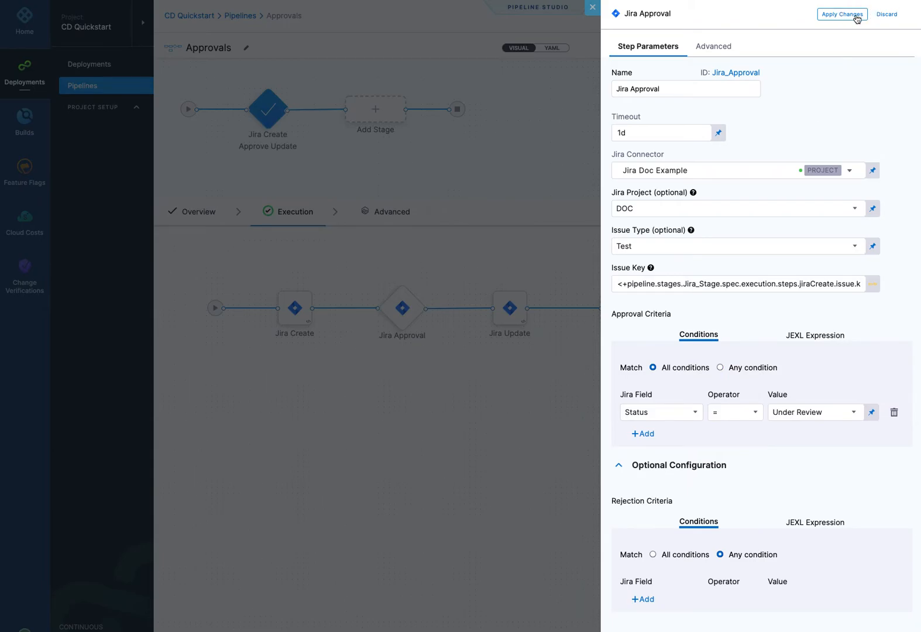
pyautogui.click(842, 14)
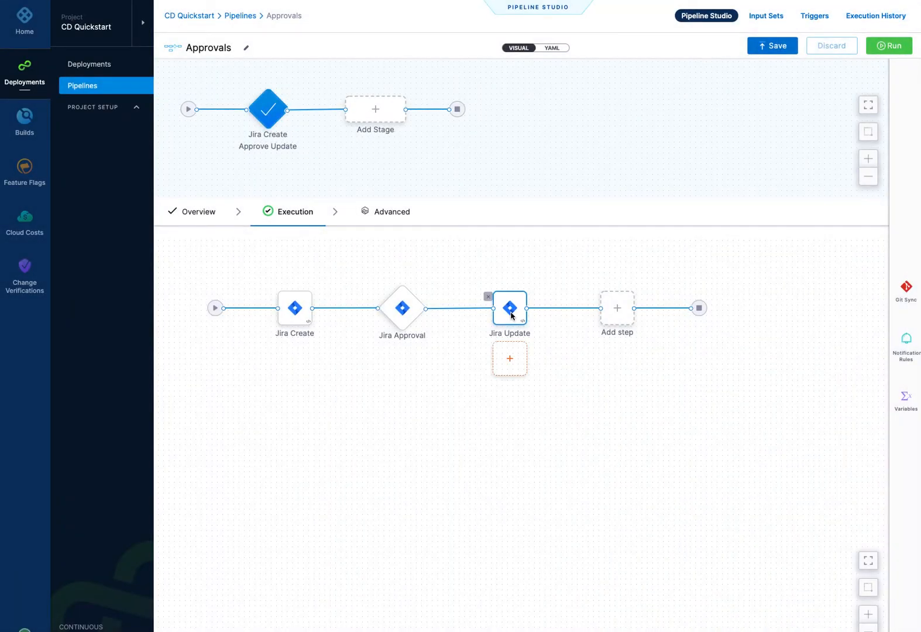
# Review the Jira Update step's status and transition settings, then set the run to skip the pre-flight check.
pyautogui.click(510, 308)
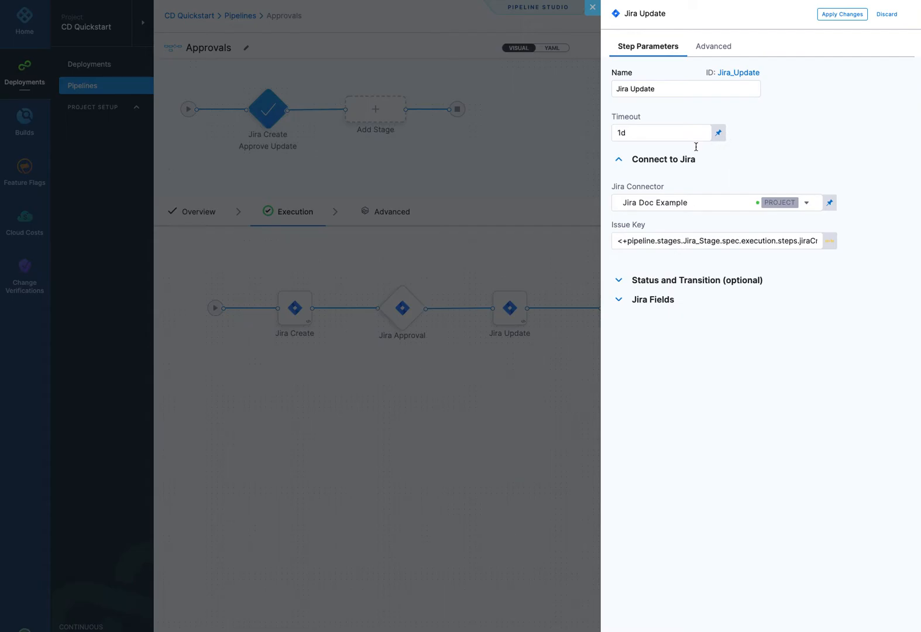
pyautogui.moveTo(673, 222)
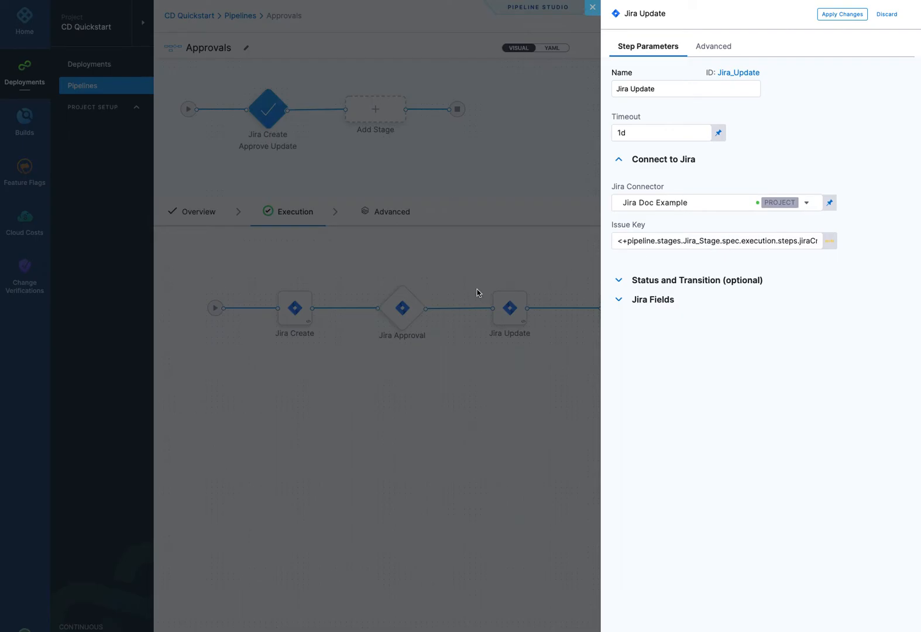
pyautogui.moveTo(320, 324)
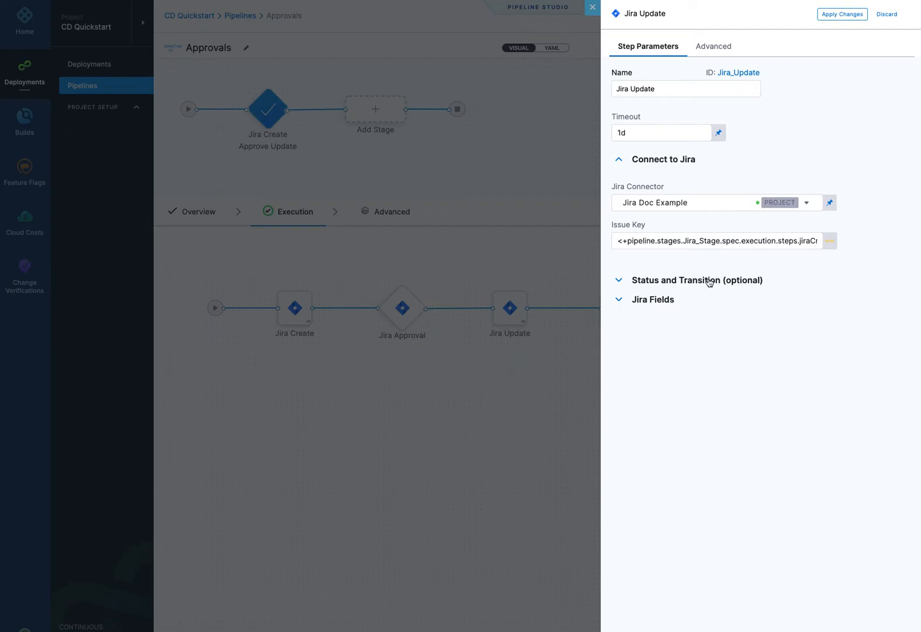
pyautogui.click(697, 279)
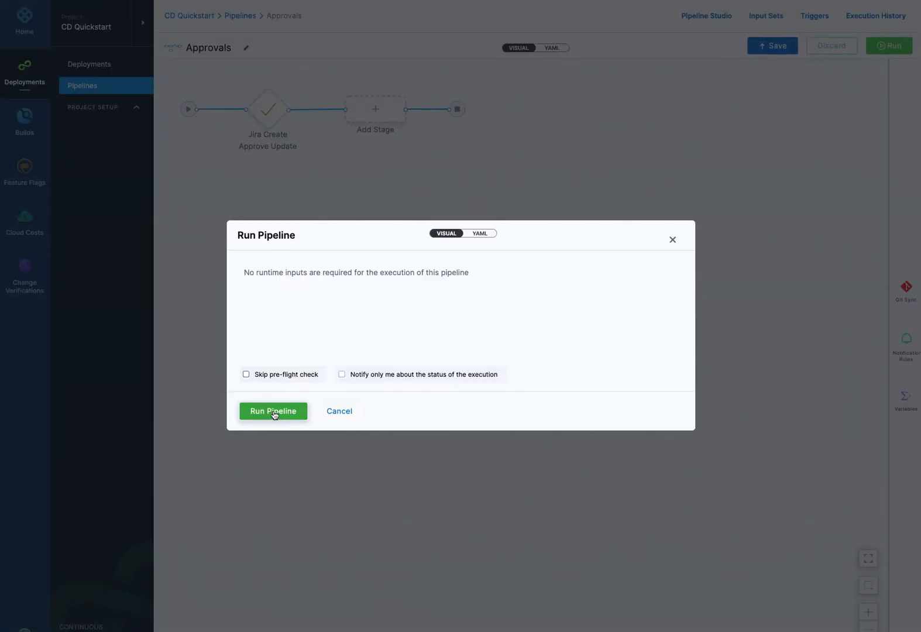
pyautogui.click(245, 374)
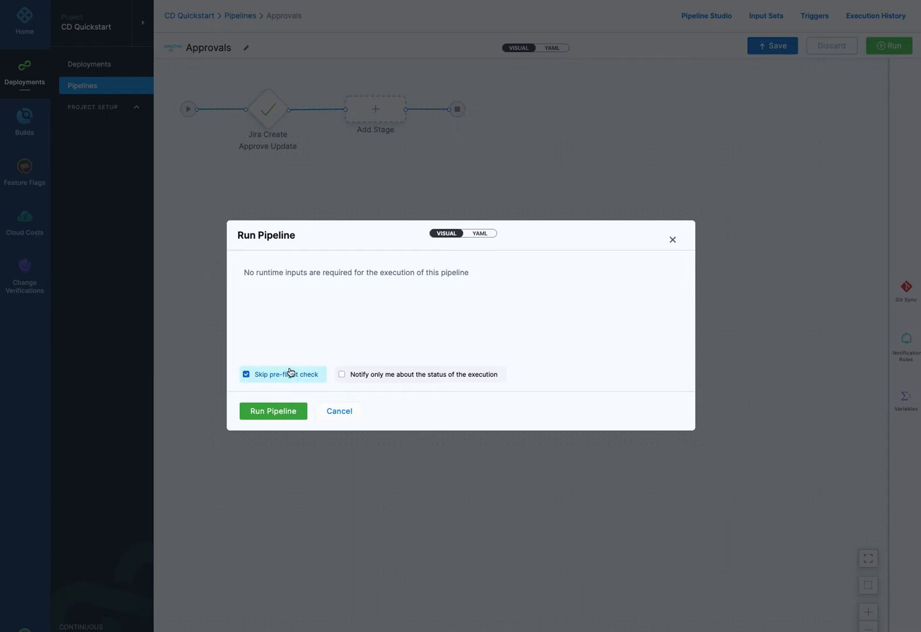
# Run the Approvals pipeline and watch all three Jira steps complete with issue DOC-1221.
pyautogui.click(273, 411)
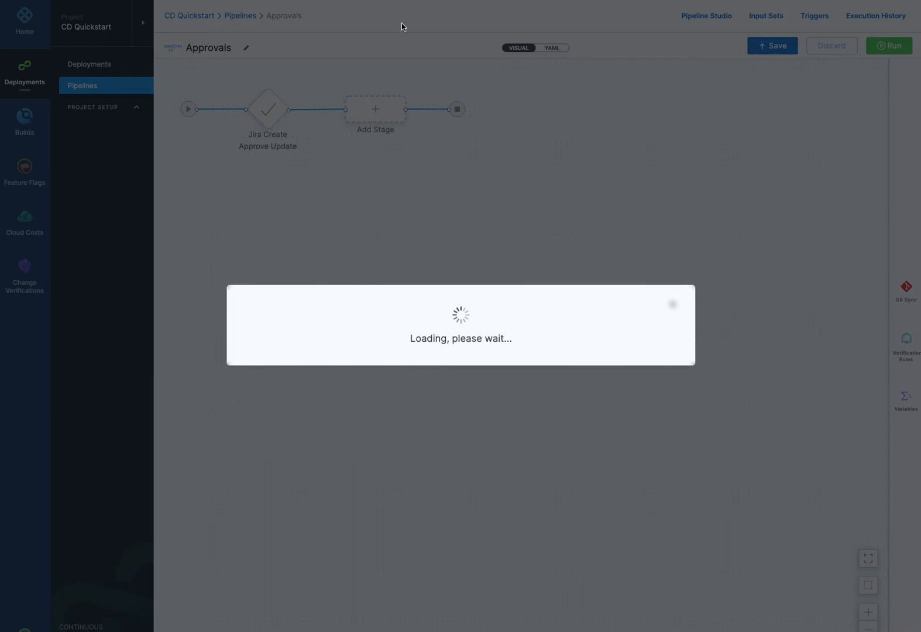
pyautogui.click(889, 45)
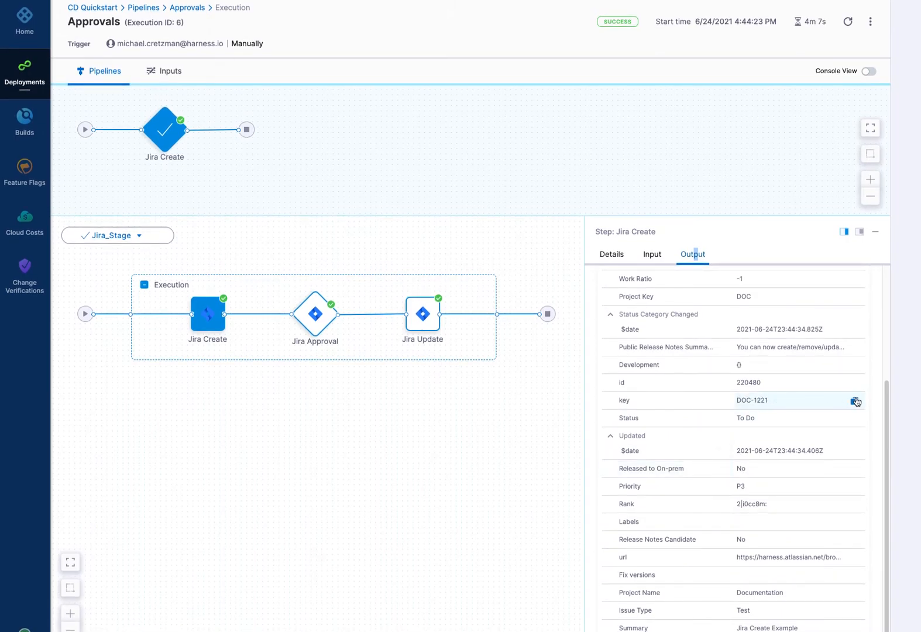
pyautogui.moveTo(611, 254)
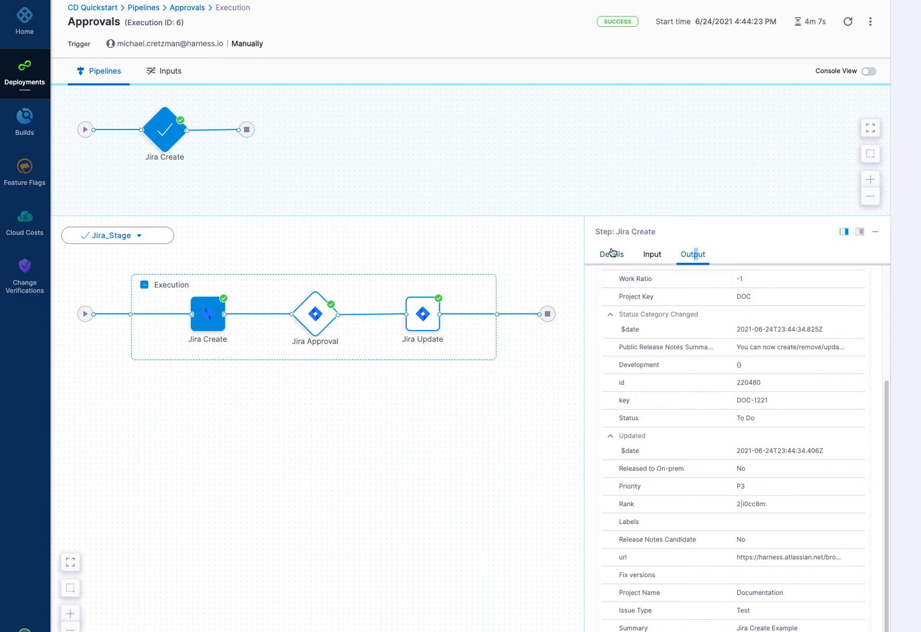
# View the Jira Approval step's run details and follow the link to ticket DOC-1221 in Jira.
pyautogui.click(314, 315)
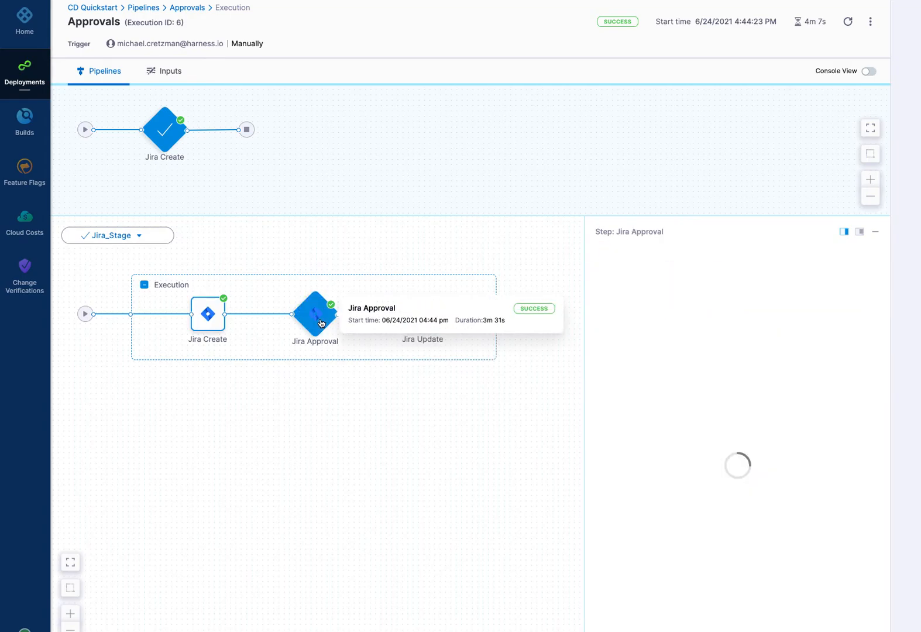
pyautogui.click(314, 314)
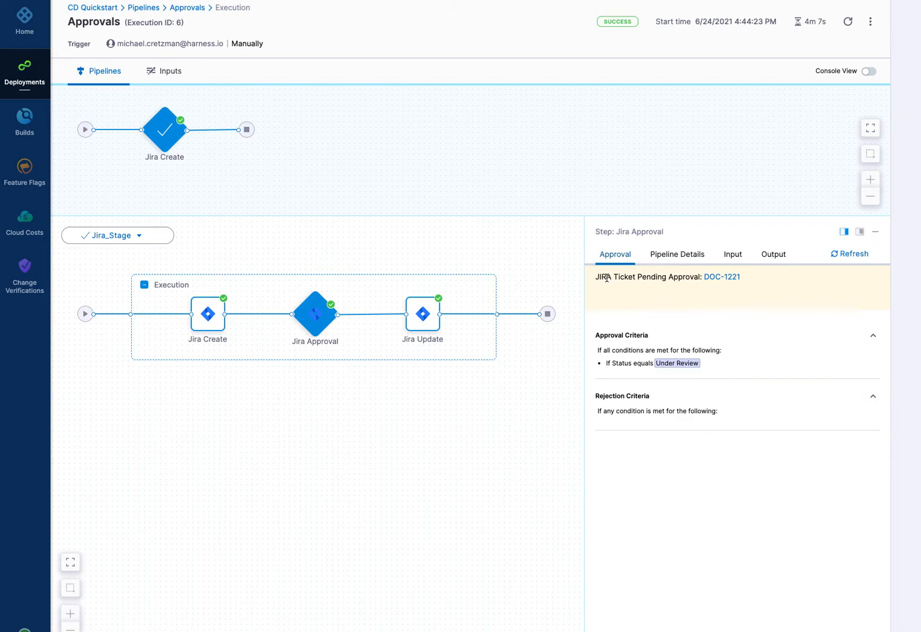
pyautogui.moveTo(732, 281)
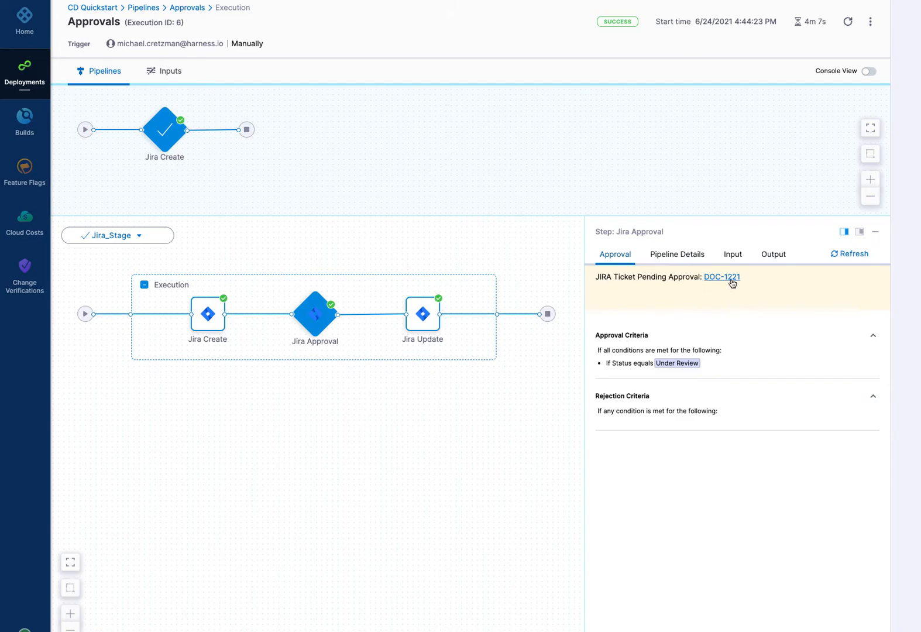
pyautogui.click(722, 277)
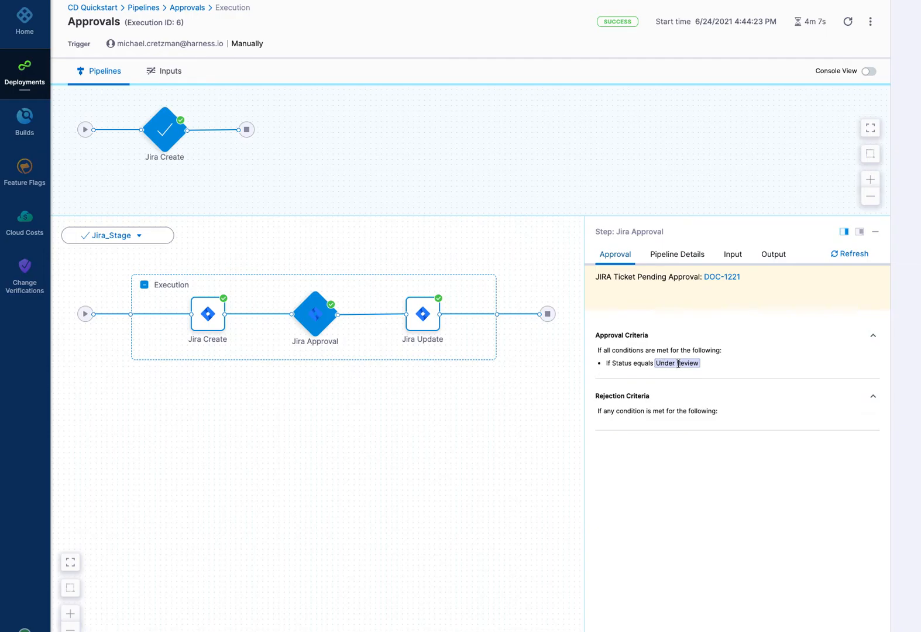
pyautogui.moveTo(687, 367)
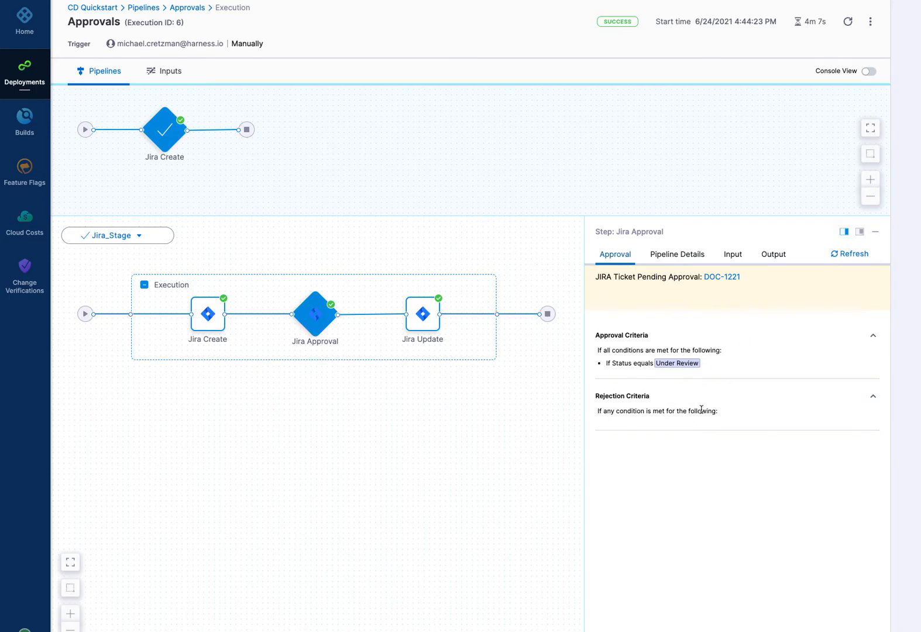
pyautogui.moveTo(691, 360)
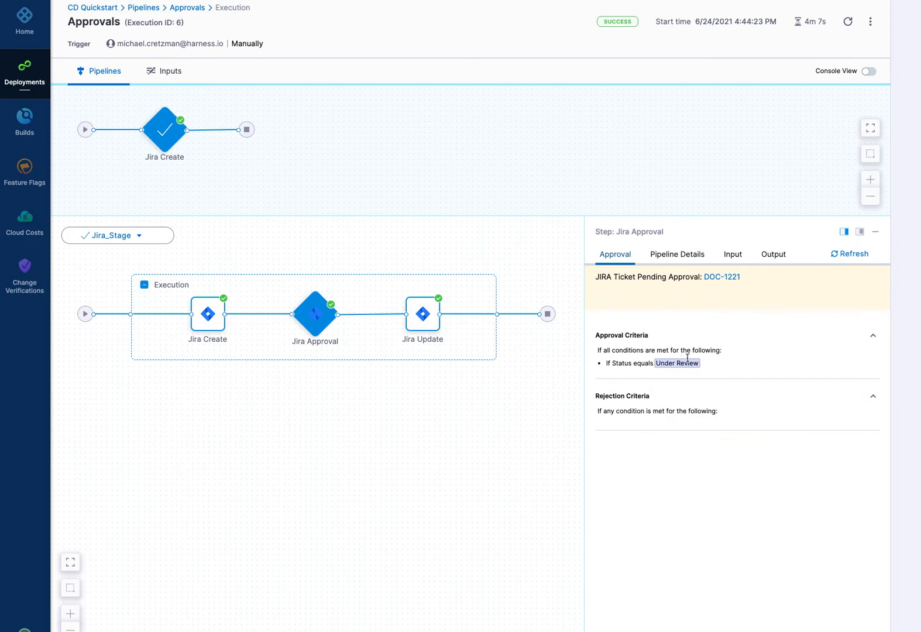
pyautogui.moveTo(783, 254)
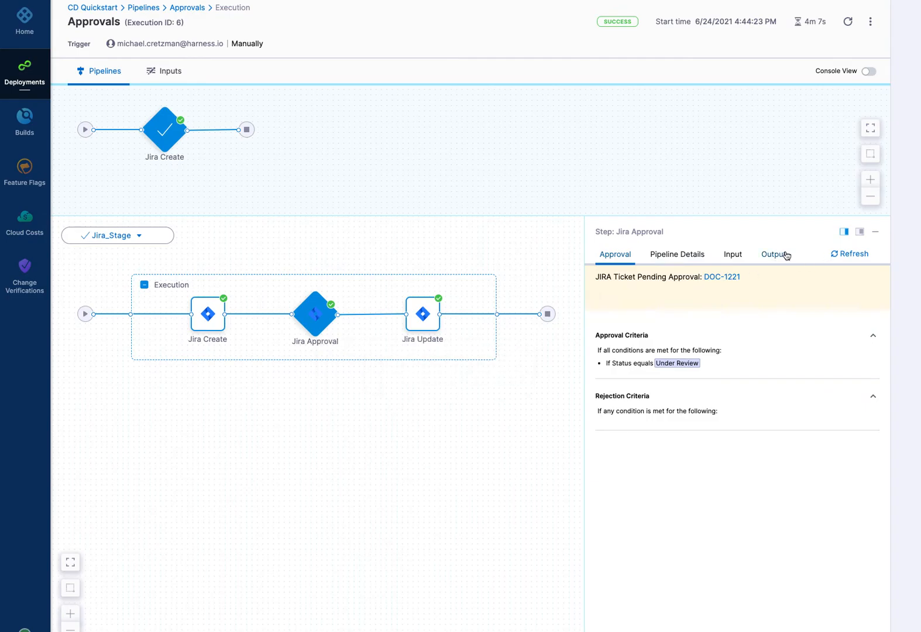
# Review the Jira Approval step's outputs and its inputs: DOC-1221, Status equals Under Review.
pyautogui.click(772, 254)
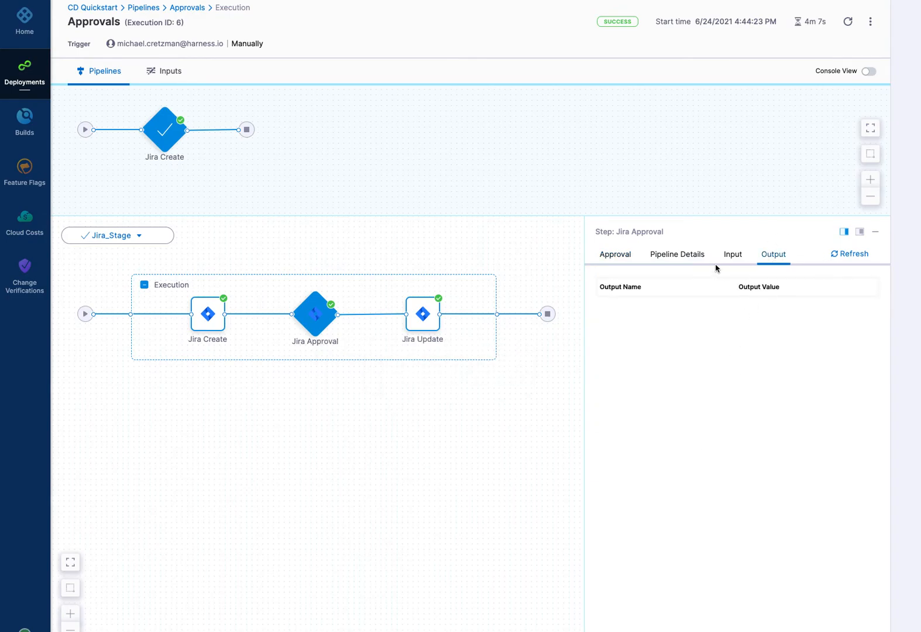
pyautogui.click(732, 254)
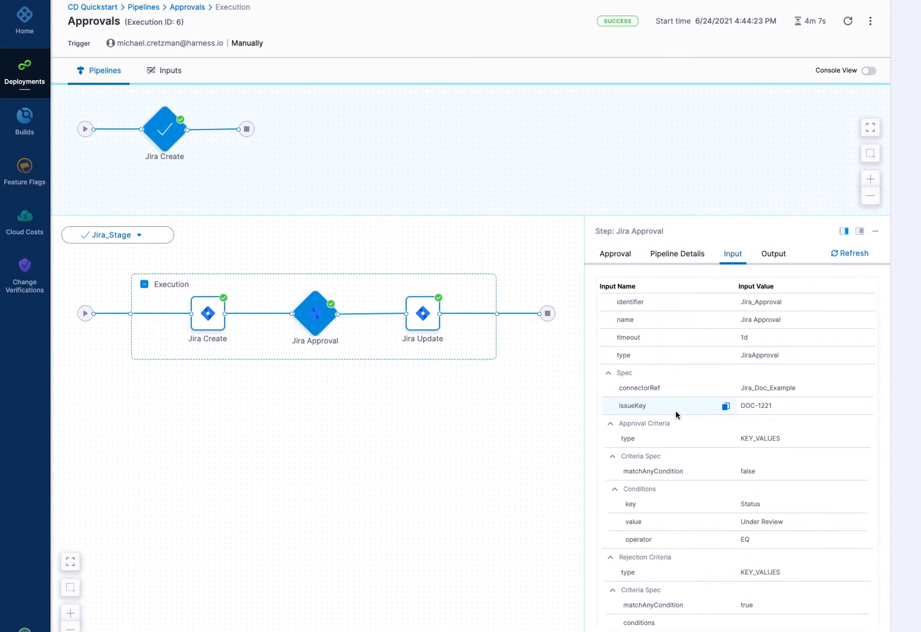
pyautogui.moveTo(655, 258)
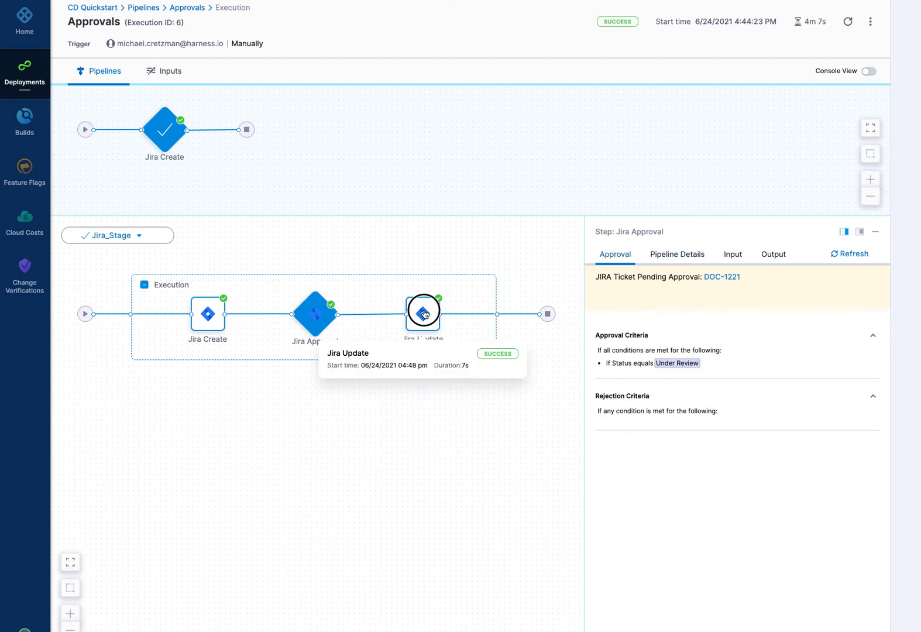
# View the Jira Update step's inputs: DOC-1221, transition to Done, comment 'testing update step'.
pyautogui.click(422, 311)
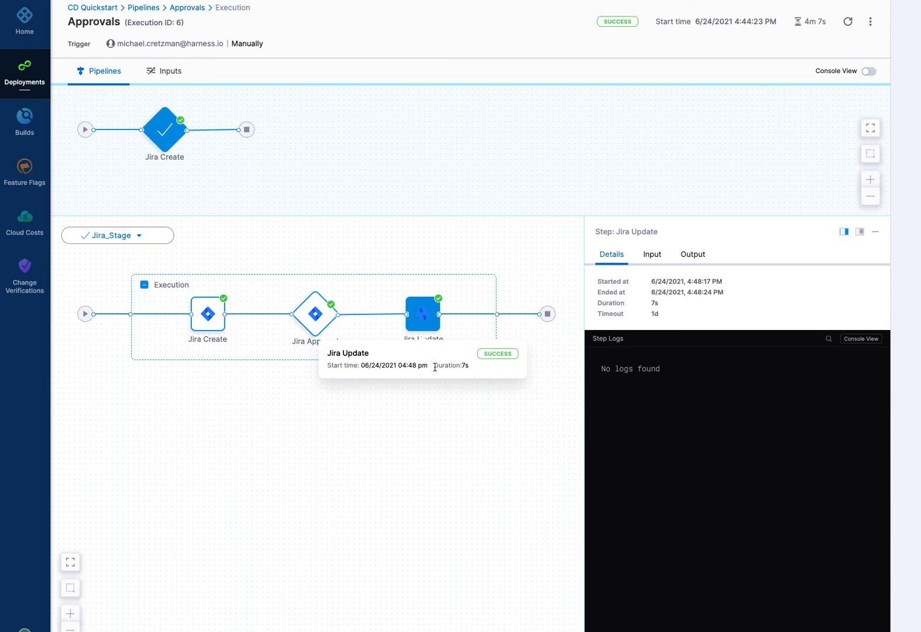
pyautogui.moveTo(770, 270)
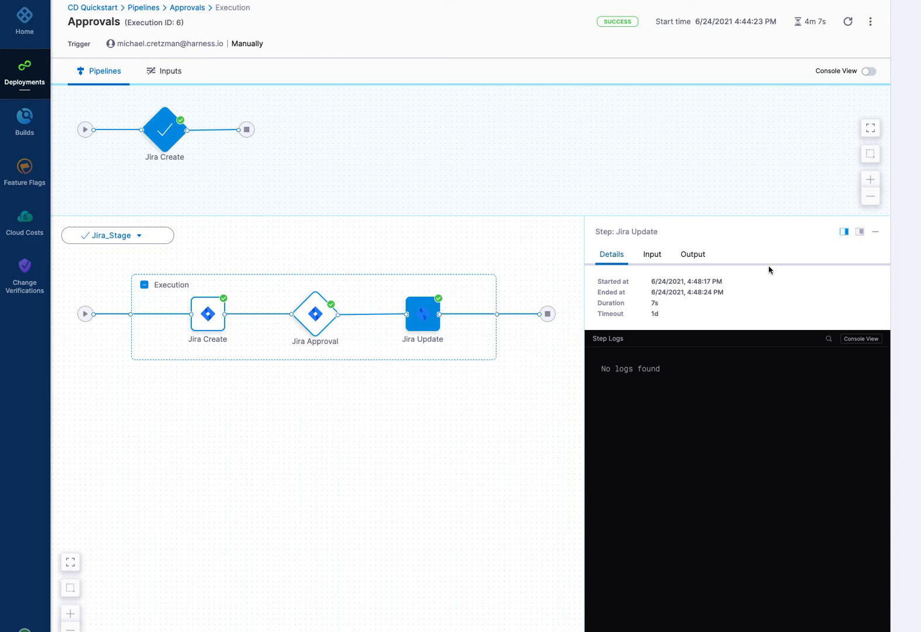
pyautogui.click(652, 254)
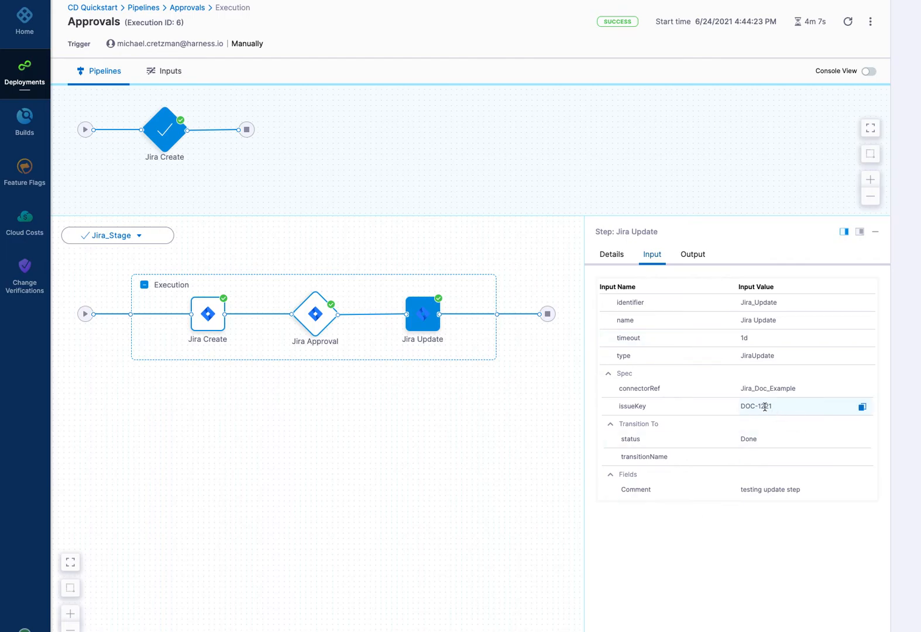
pyautogui.moveTo(758, 414)
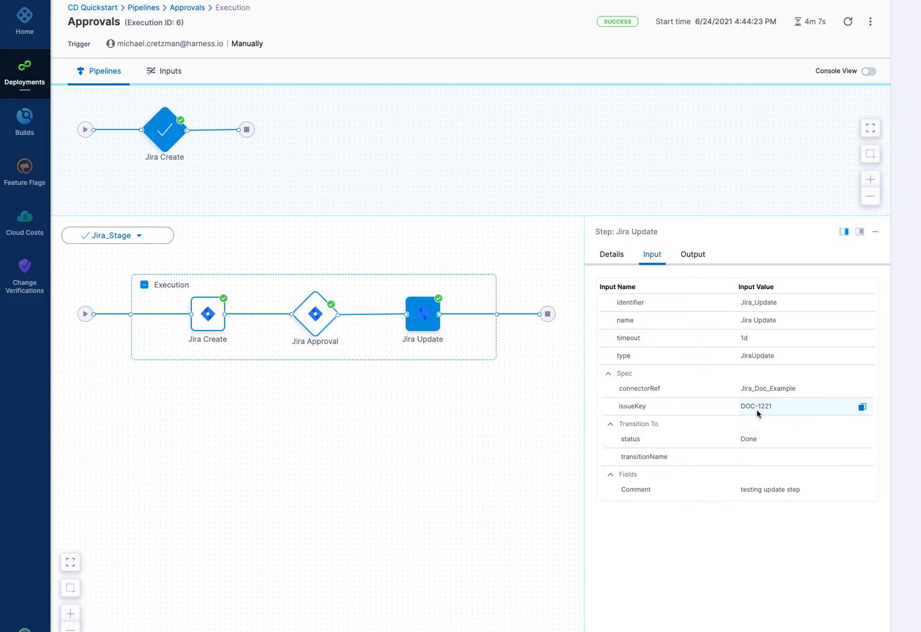
pyautogui.moveTo(695, 258)
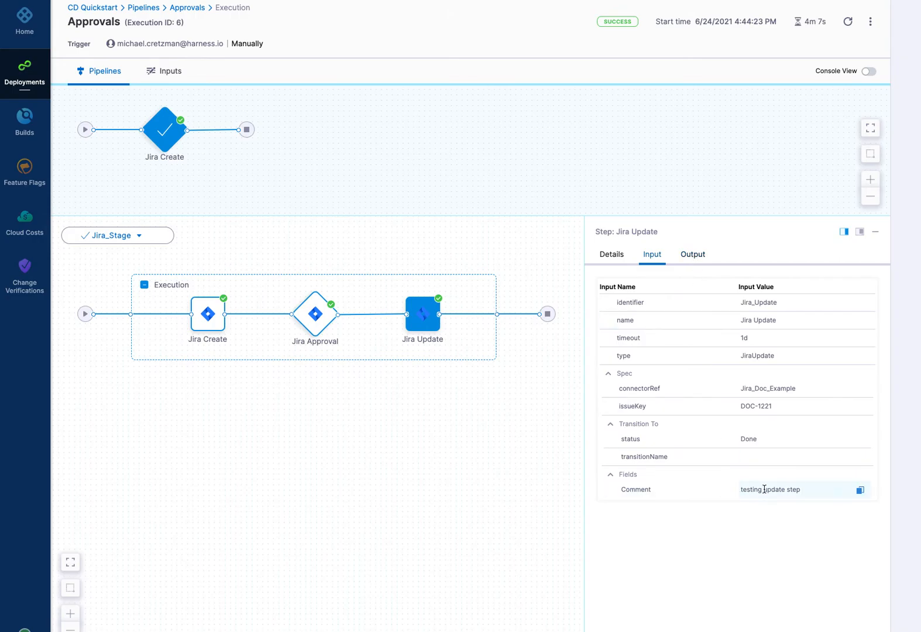
pyautogui.click(692, 254)
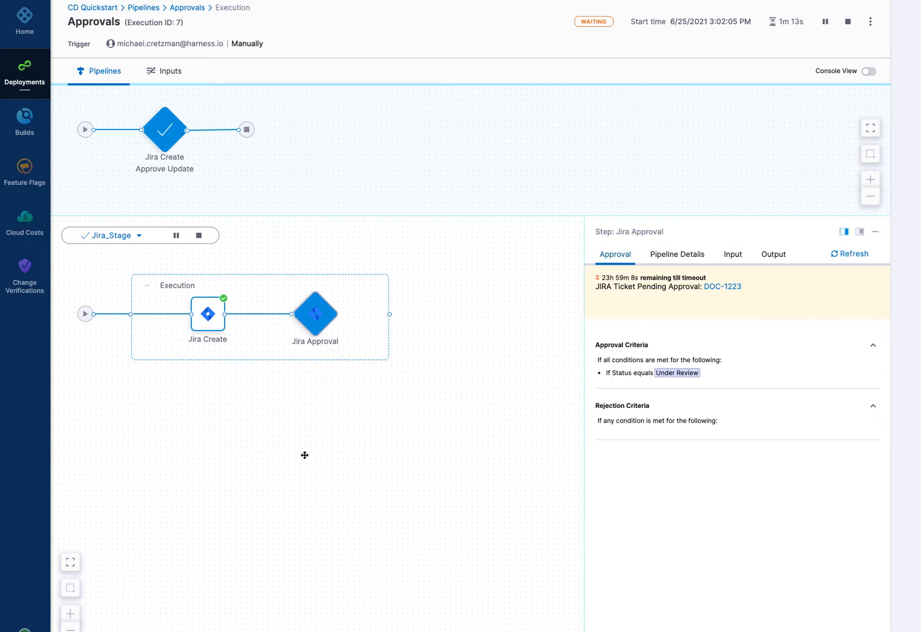
pyautogui.moveTo(677, 371)
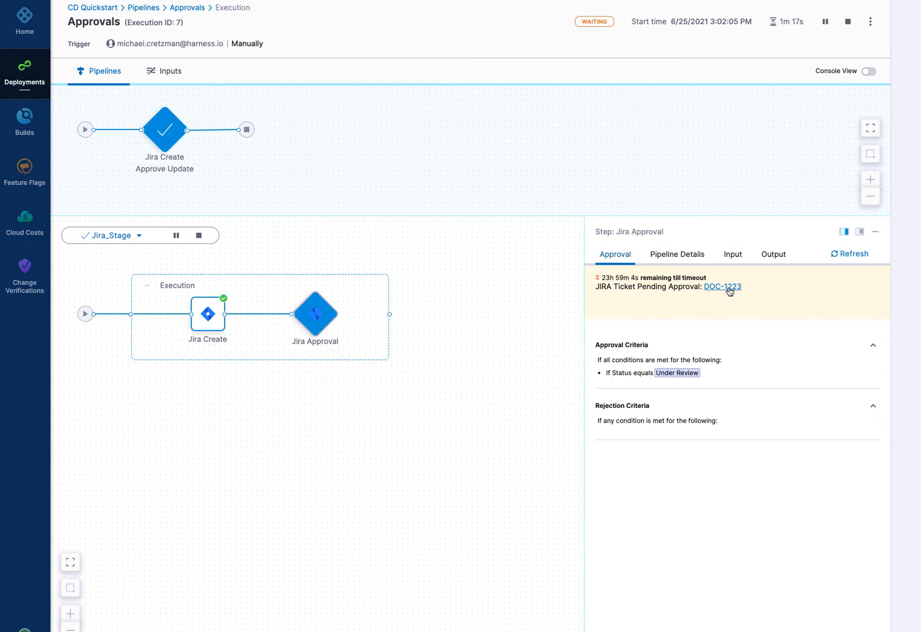
# Follow the waiting Jira Approval step's link to ticket DOC-1223 in Jira.
pyautogui.click(722, 287)
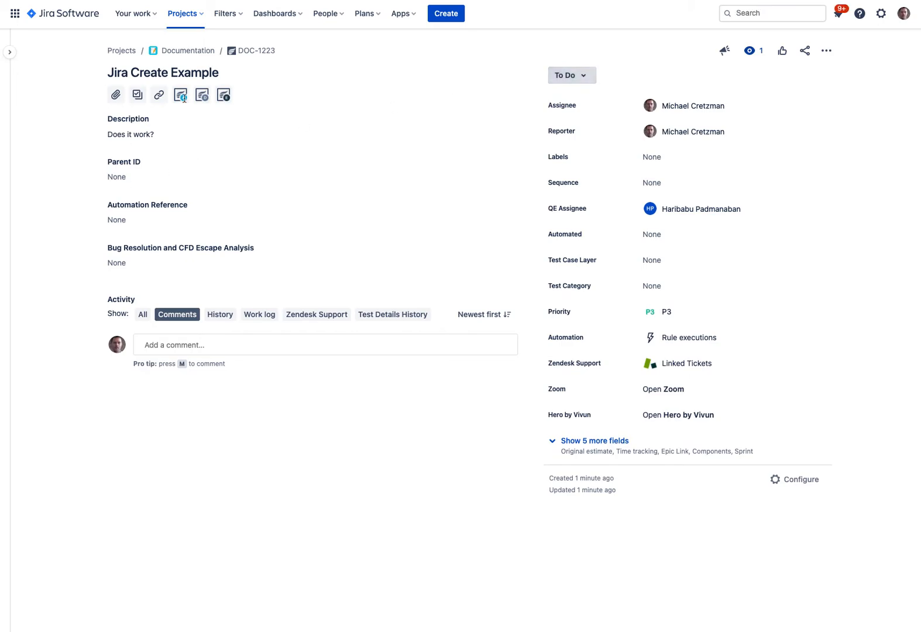
# Move ticket DOC-1223 to Under Review in Jira and return to the waiting run.
pyautogui.click(572, 75)
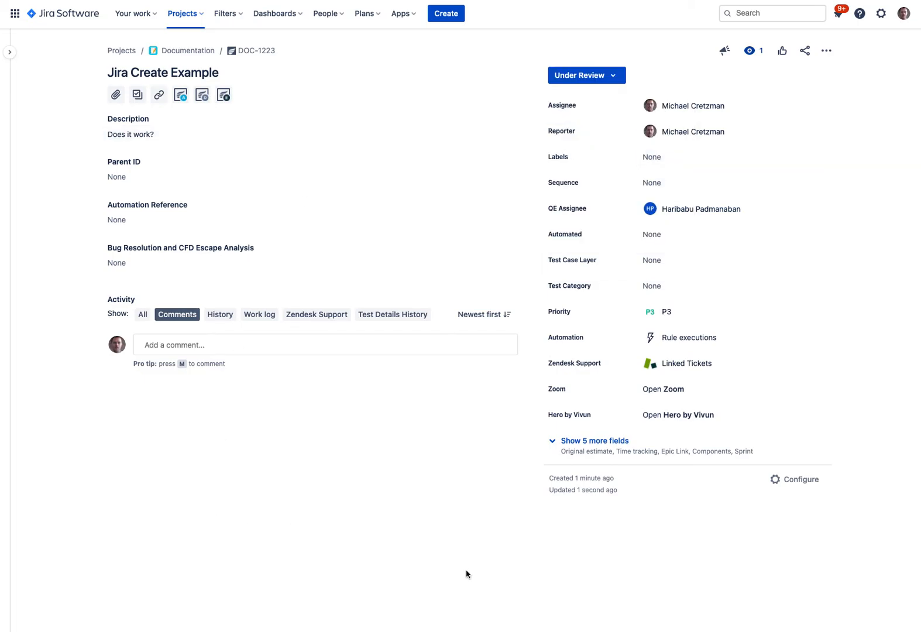
pyautogui.click(594, 441)
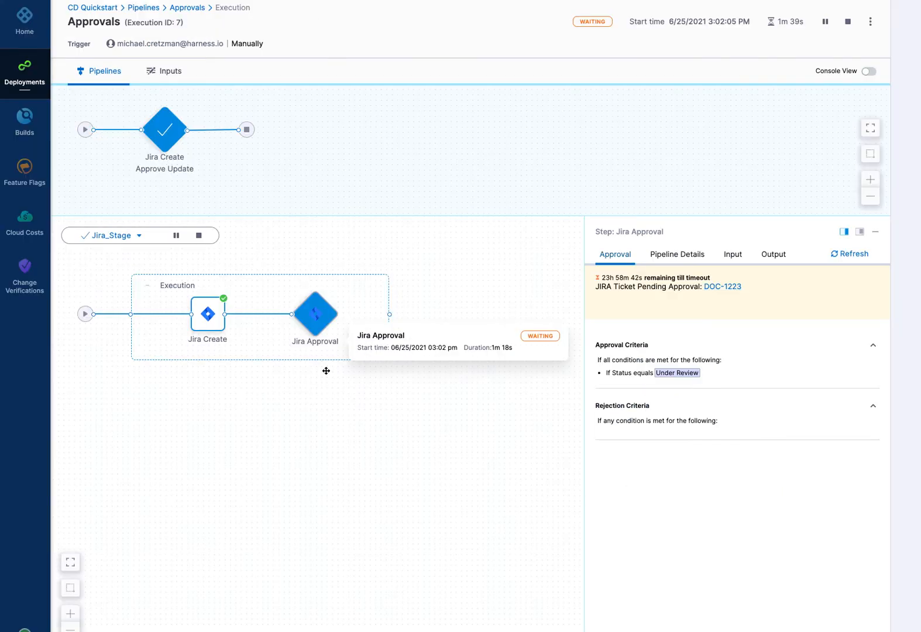
pyautogui.moveTo(316, 308)
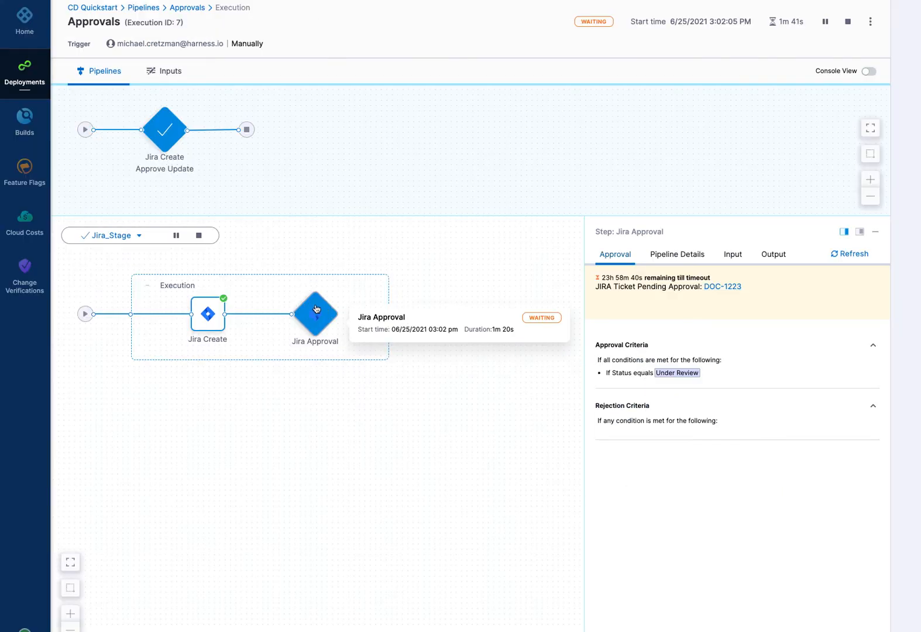
pyautogui.moveTo(756, 379)
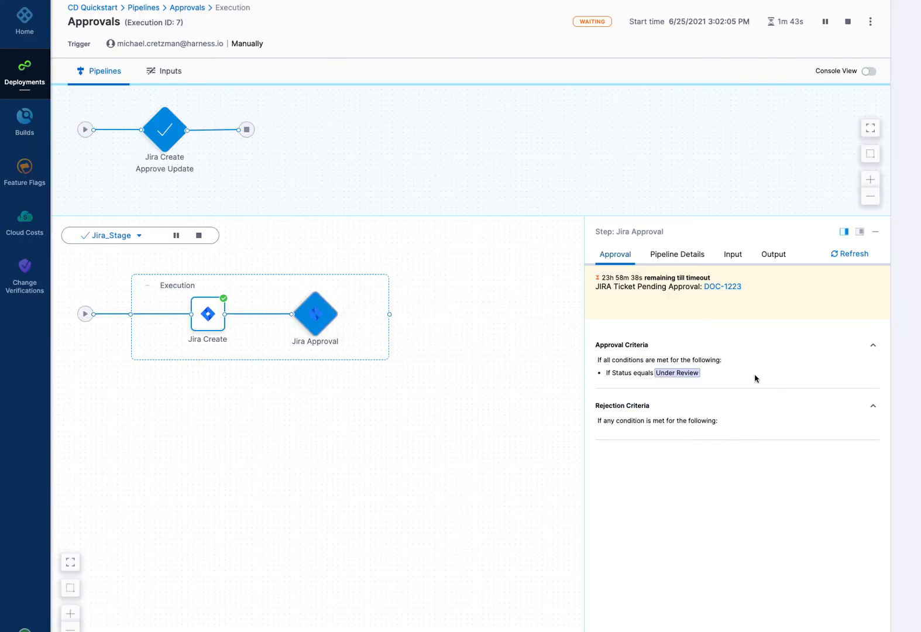
pyautogui.moveTo(825, 373)
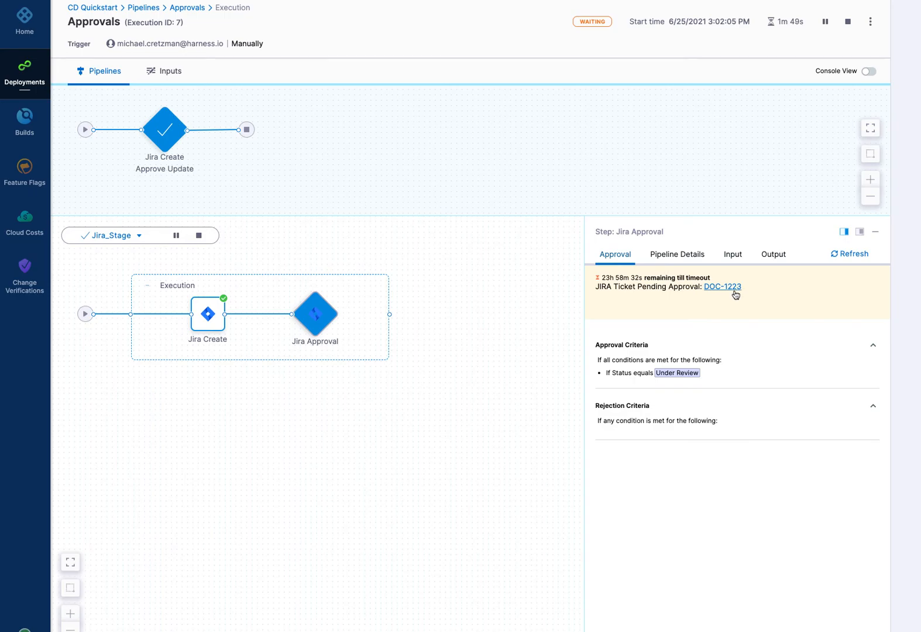
# View the Jira Create step's inputs and its output for ticket DOC-1223, still in To Do.
pyautogui.click(208, 314)
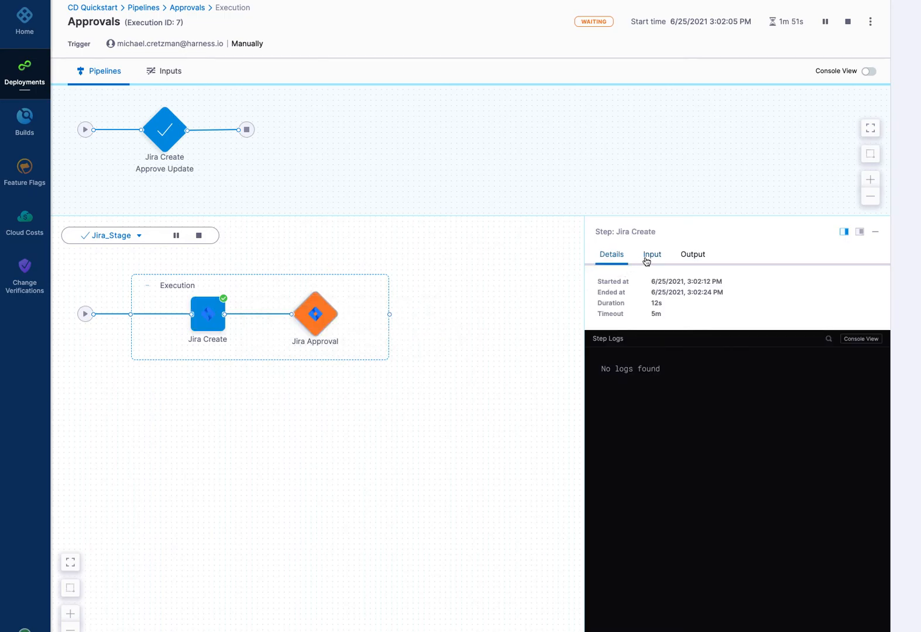
pyautogui.click(652, 254)
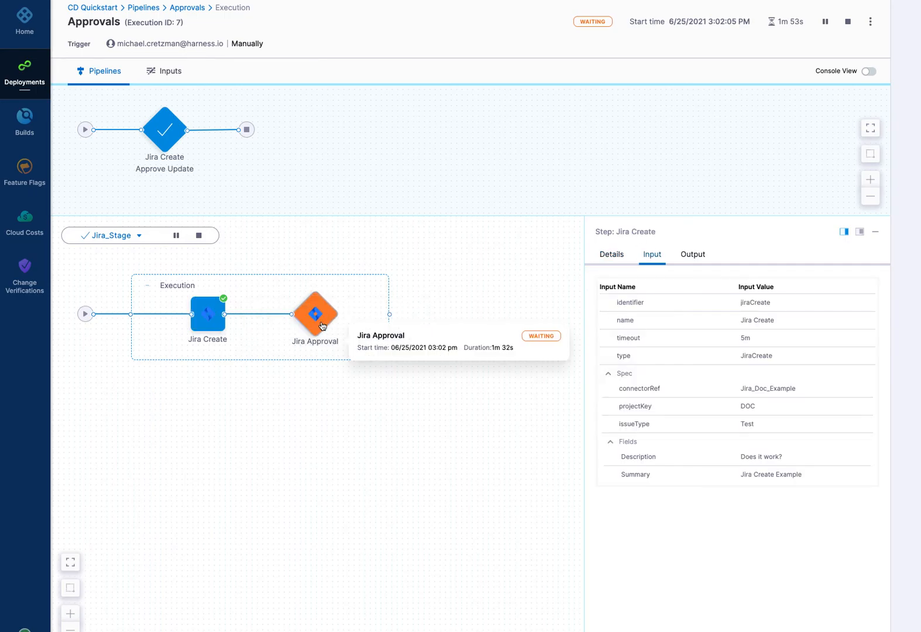
pyautogui.moveTo(719, 266)
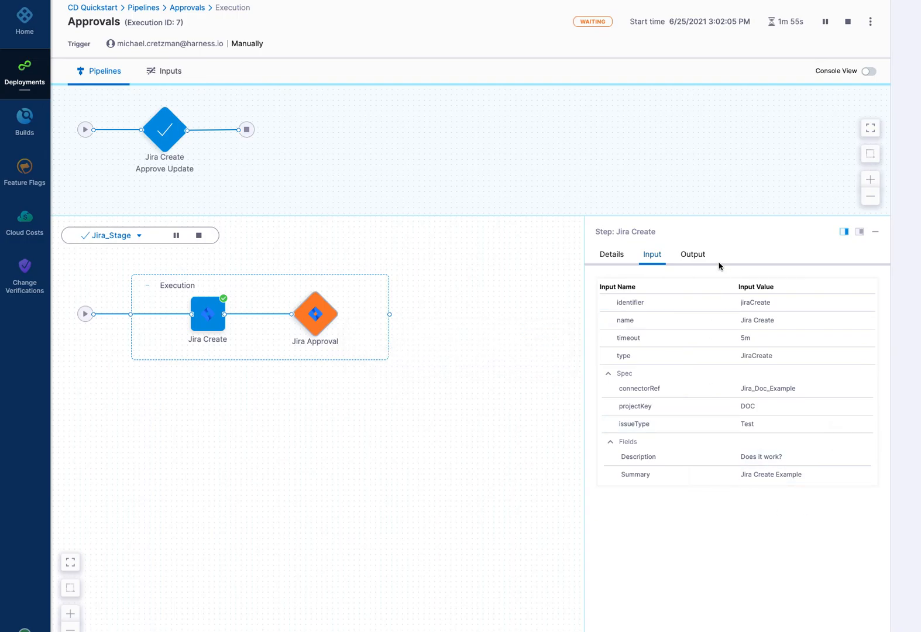
pyautogui.click(692, 254)
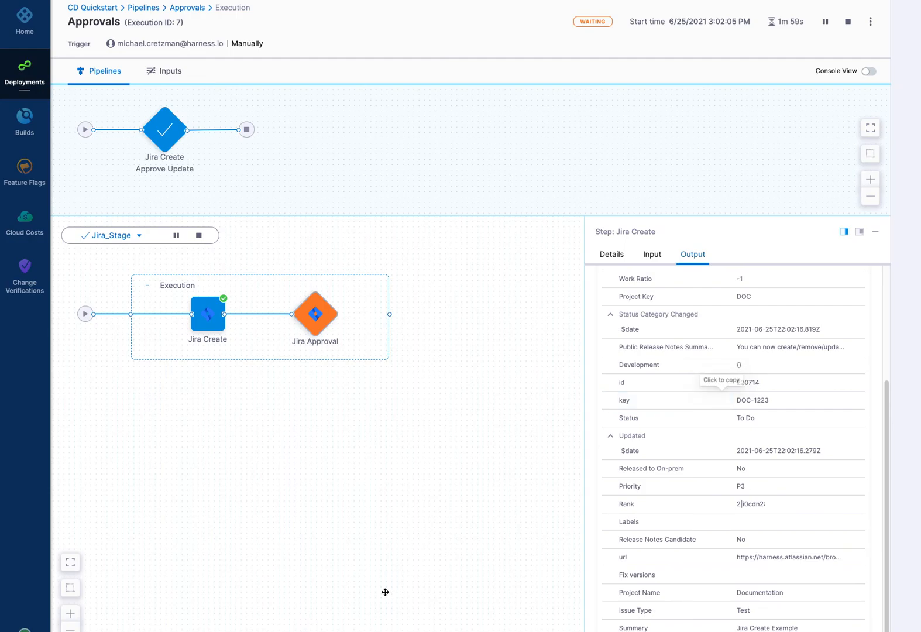
pyautogui.moveTo(507, 293)
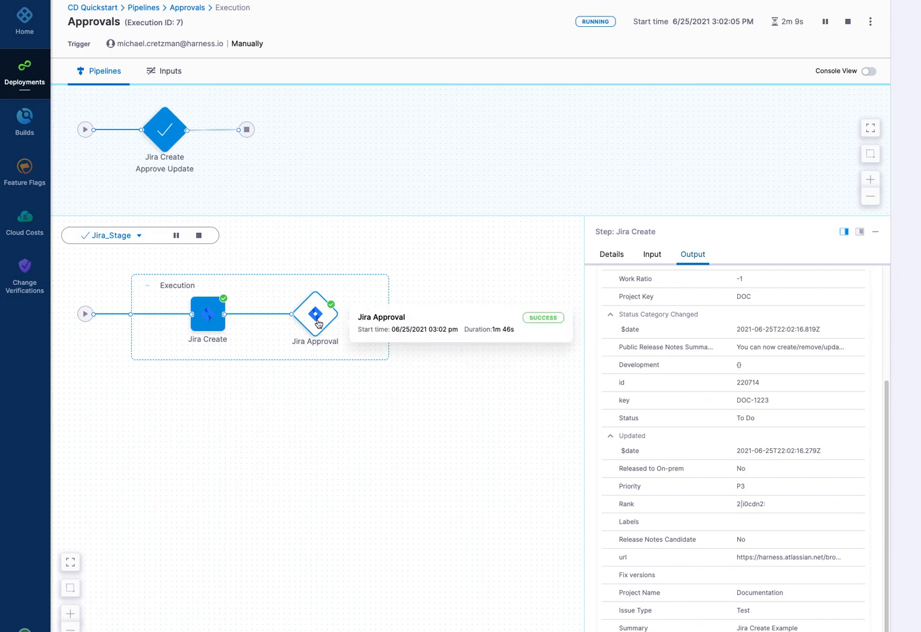
# Inspect the succeeded Jira Approval and Jira Update nodes, viewing Update's inputs moving DOC-1223 to Done.
pyautogui.click(314, 314)
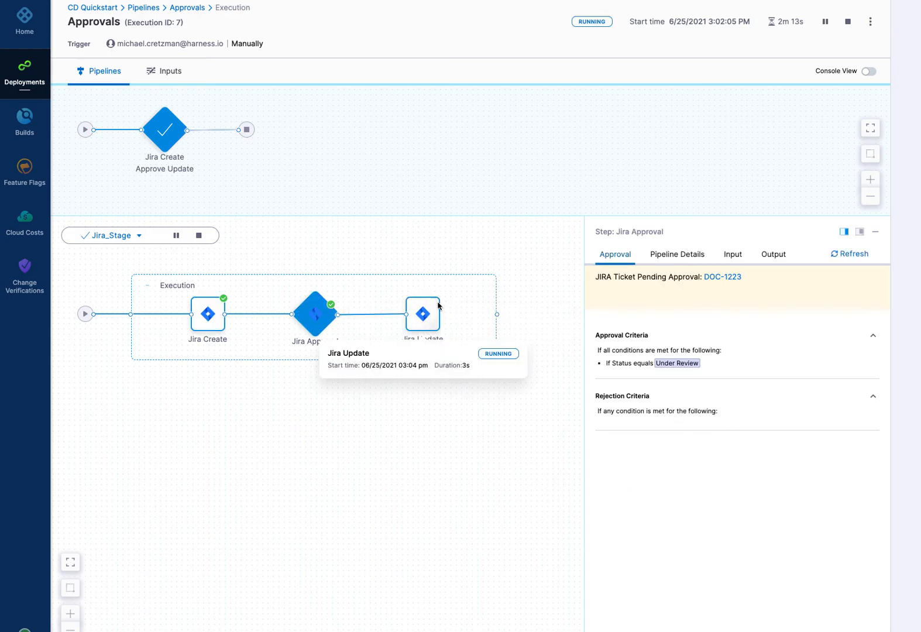
pyautogui.moveTo(329, 381)
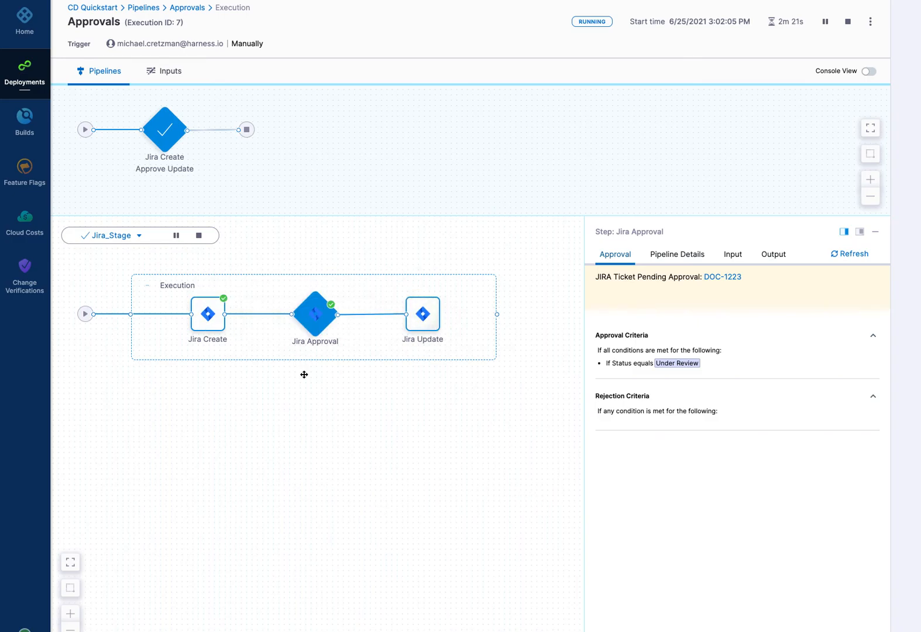
pyautogui.moveTo(820, 351)
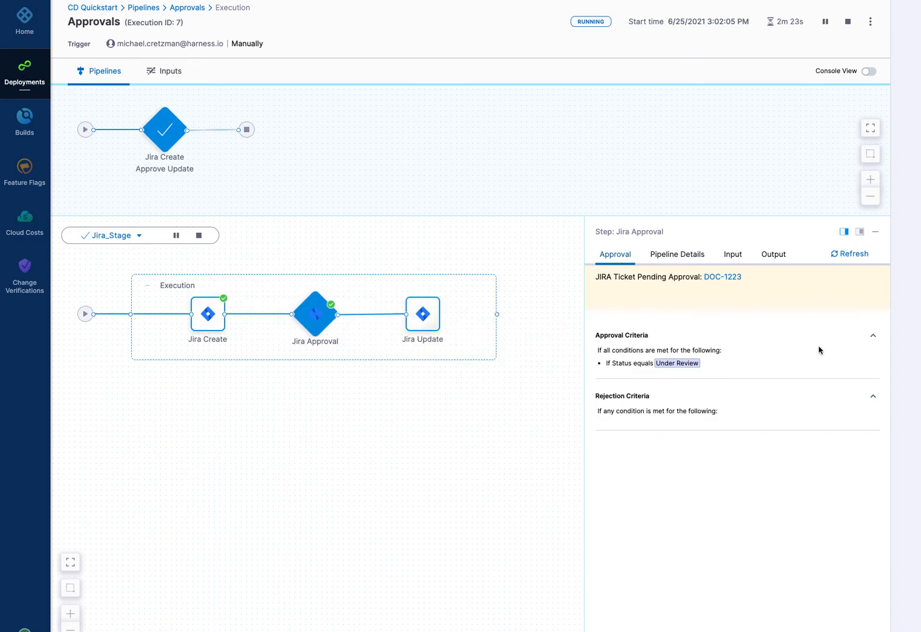
pyautogui.moveTo(422, 314)
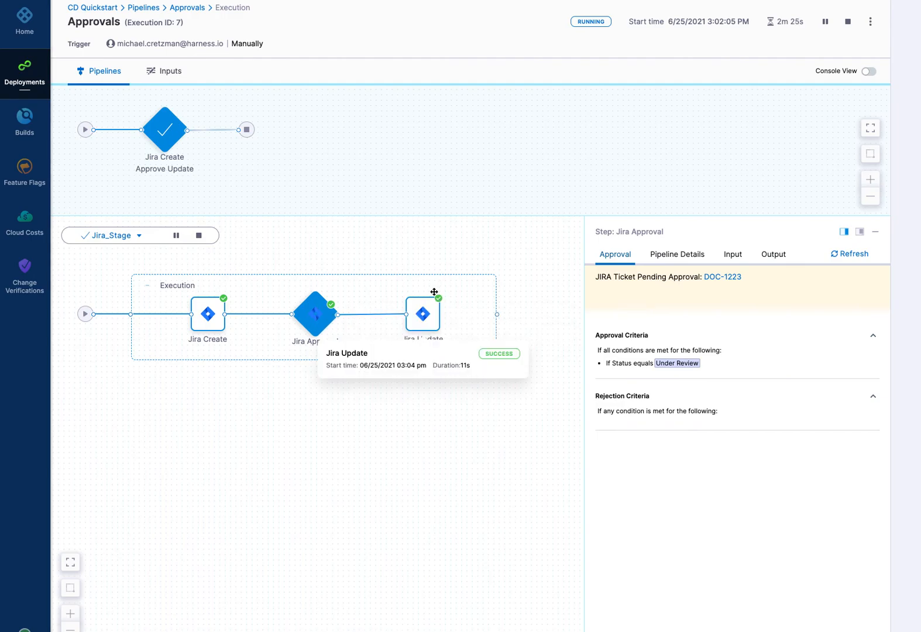
pyautogui.click(423, 315)
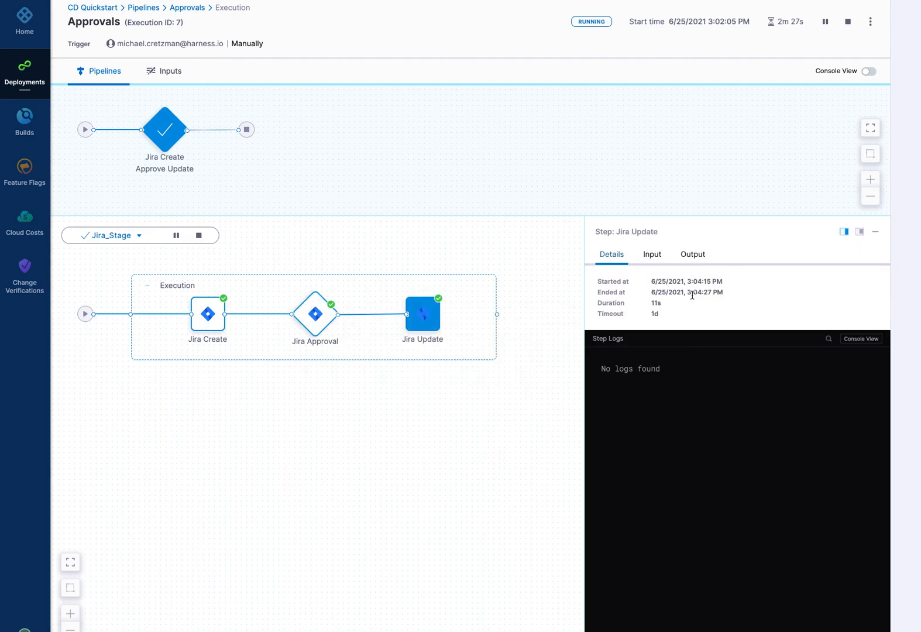
pyautogui.click(652, 254)
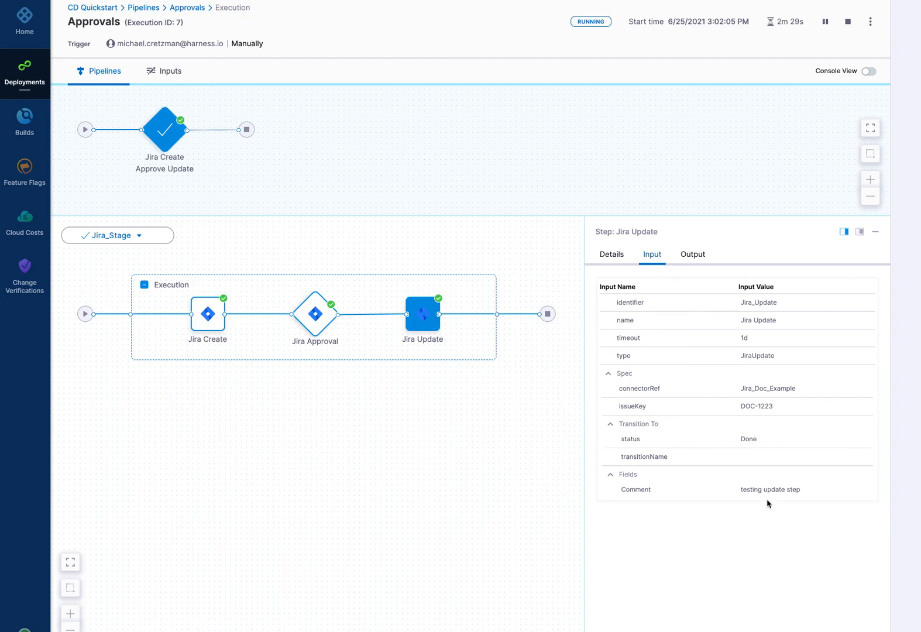